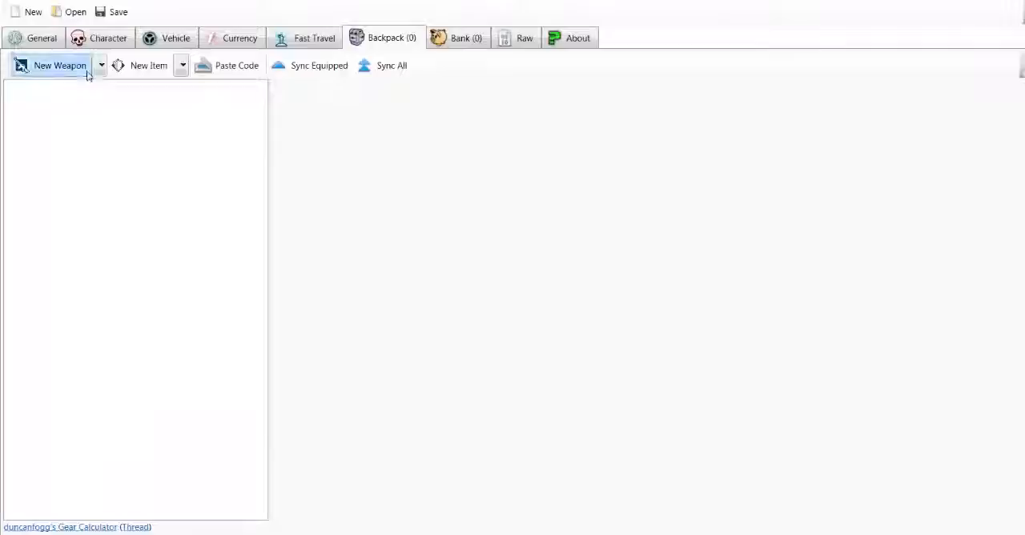
After checking the character, add a backpack item typed GD_Shields.A_Item.Shield_Impact_05_Legendary.
{"action": "left_click", "coordinate": [108, 37]}
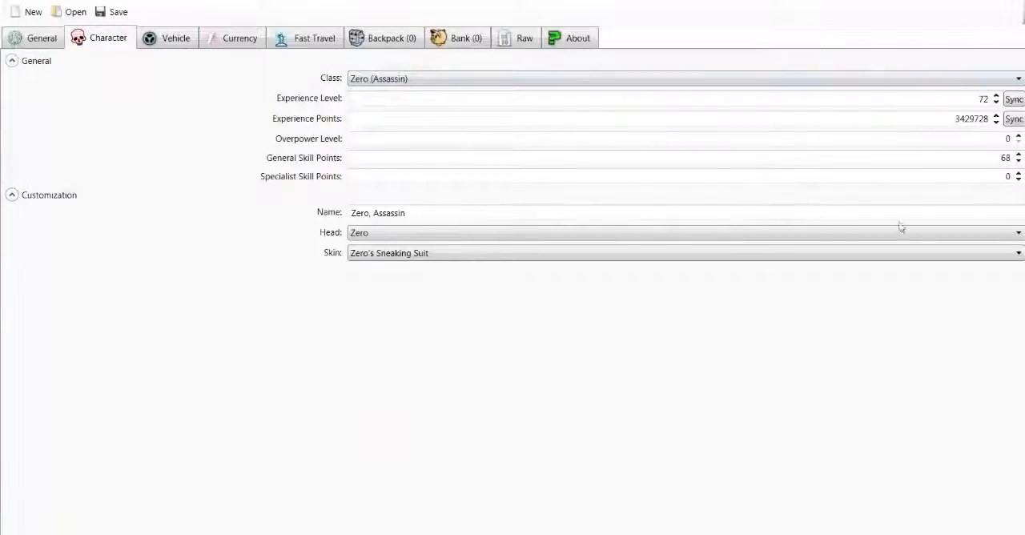
{"action": "left_click", "coordinate": [383, 37]}
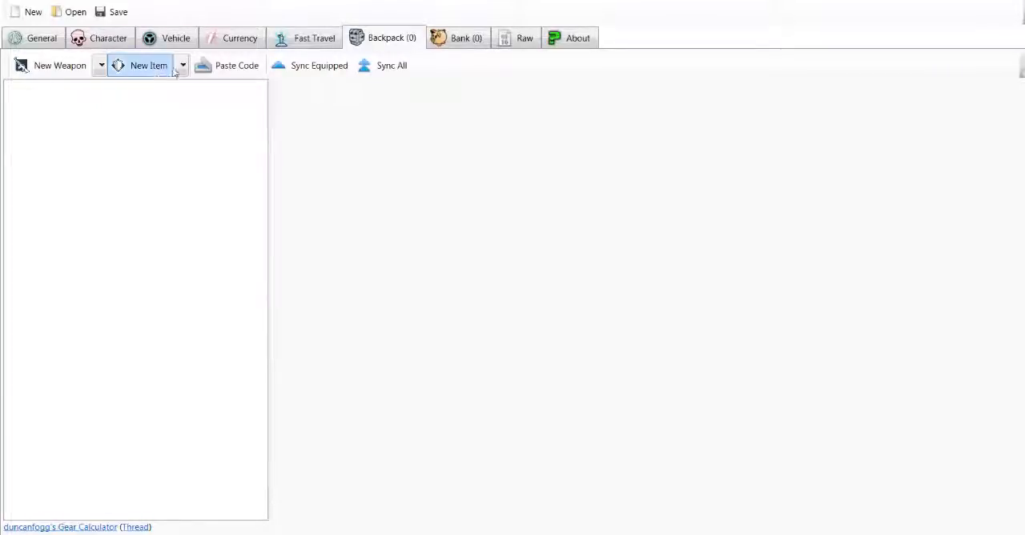
{"action": "left_click", "coordinate": [148, 64]}
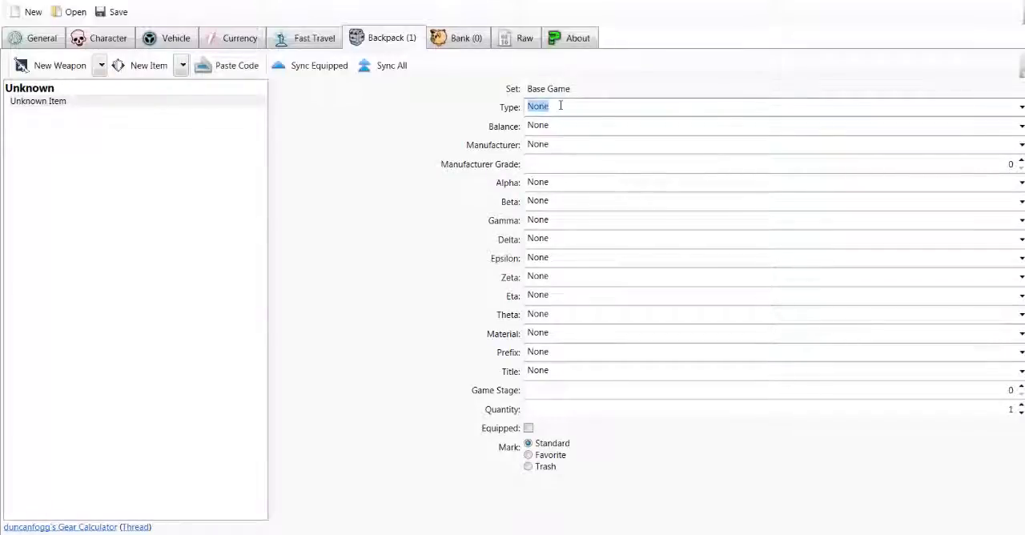
{"action": "type", "text": "GD_Shields.A_Item.Shield_Impact_05_Legendary"}
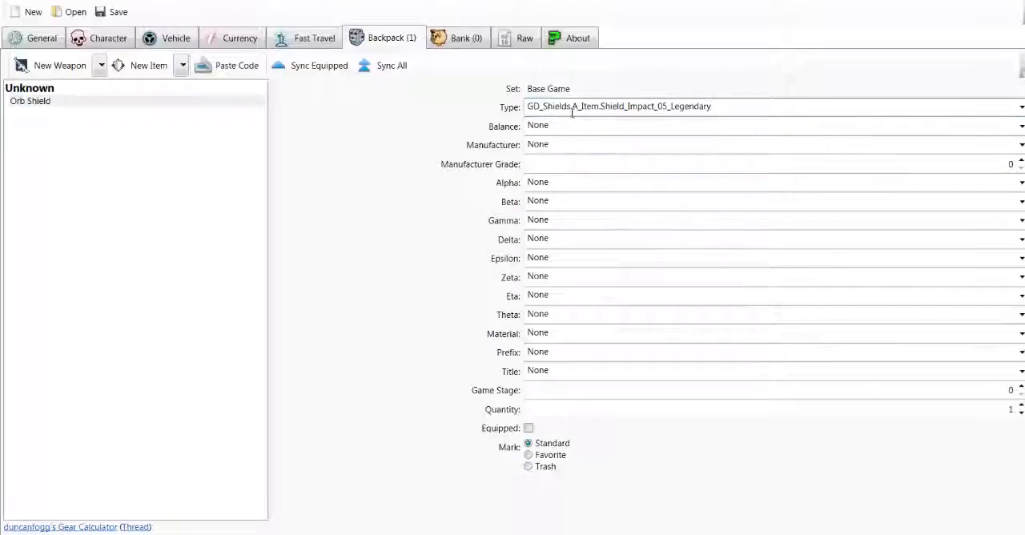
{"action": "mouse_move", "coordinate": [583, 119]}
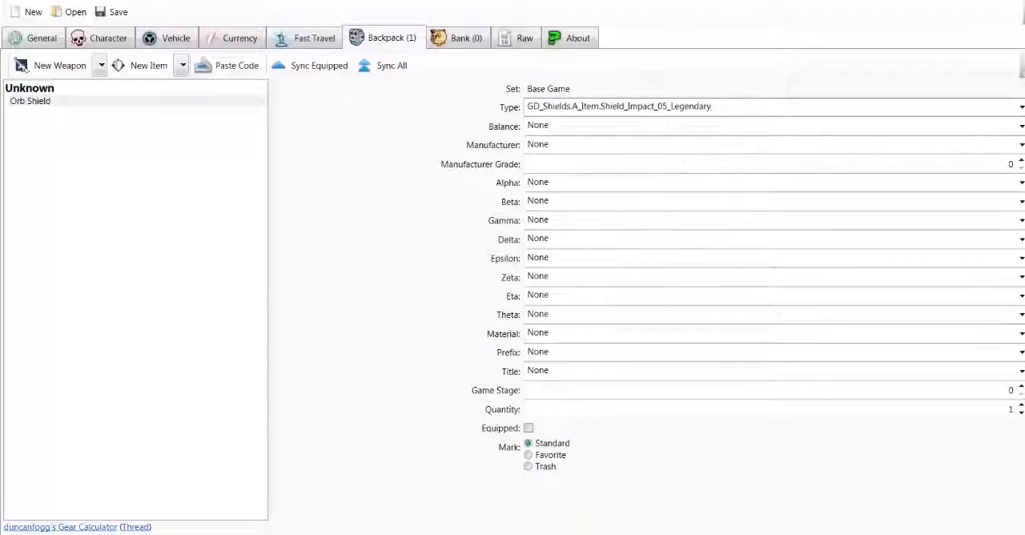
Give the Orb Shield Hyperion grade 72, Torgue body, and Pangolin battery and capacitor.
{"action": "left_click", "coordinate": [1020, 126]}
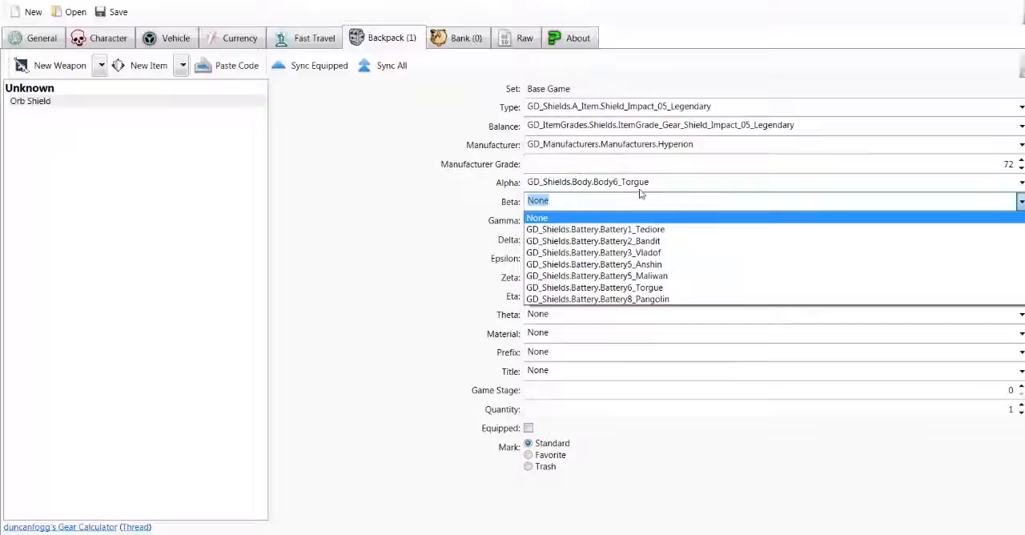
{"action": "mouse_move", "coordinate": [545, 190]}
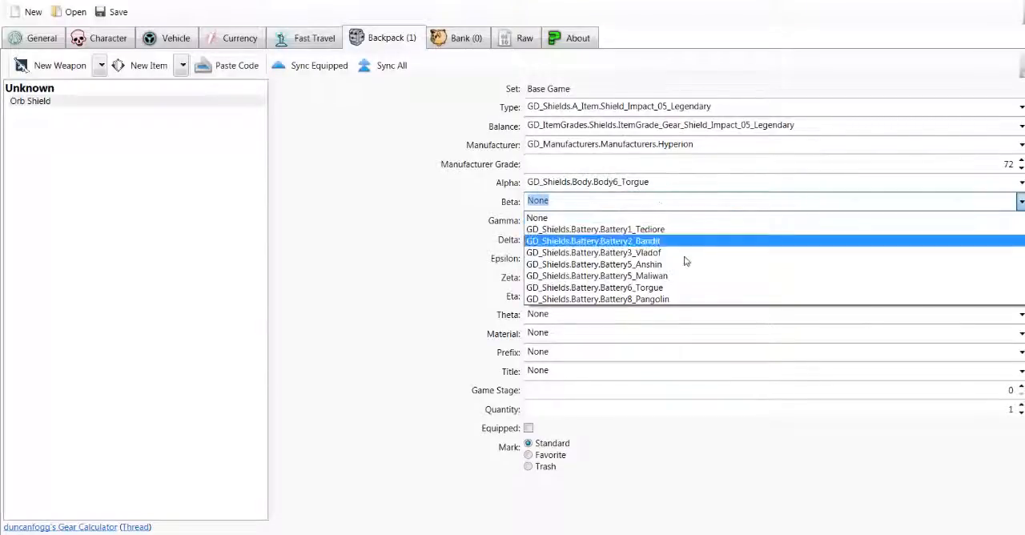
{"action": "mouse_move", "coordinate": [676, 298]}
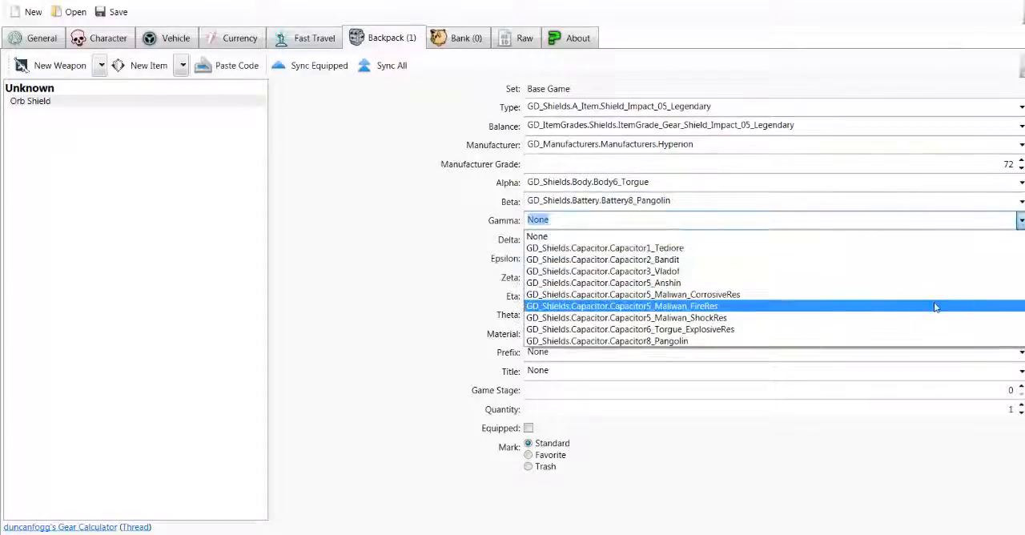
{"action": "mouse_move", "coordinate": [881, 282]}
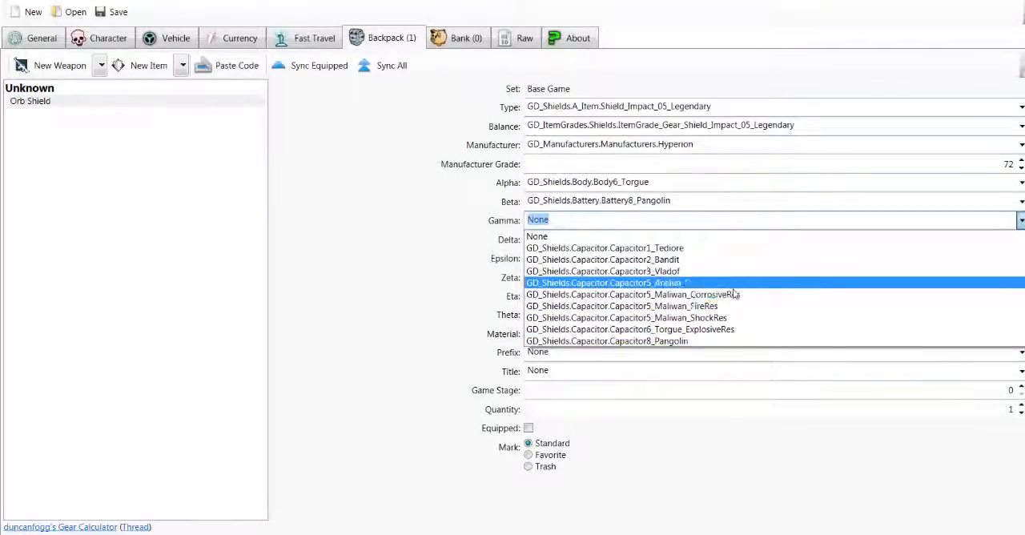
{"action": "mouse_move", "coordinate": [750, 329]}
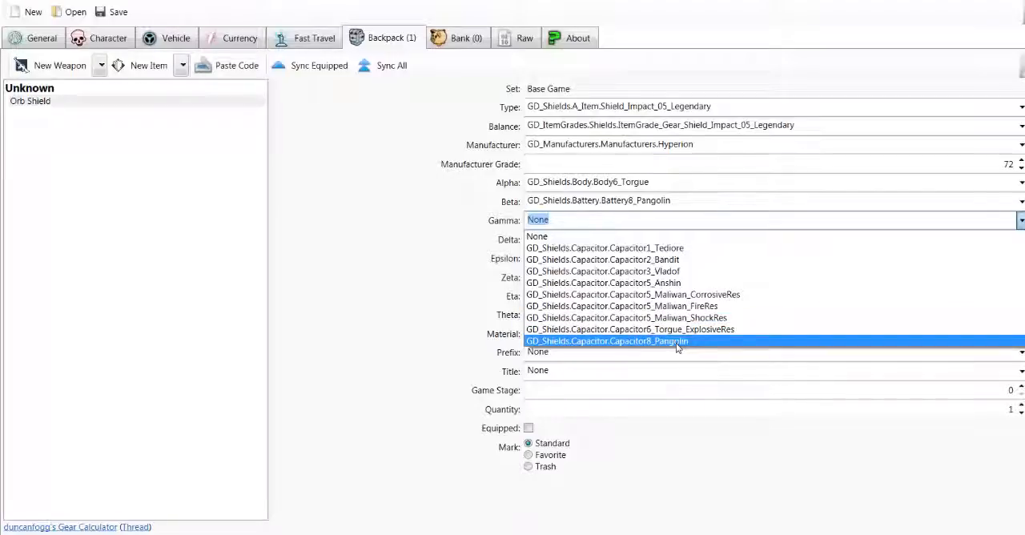
{"action": "left_click", "coordinate": [605, 340]}
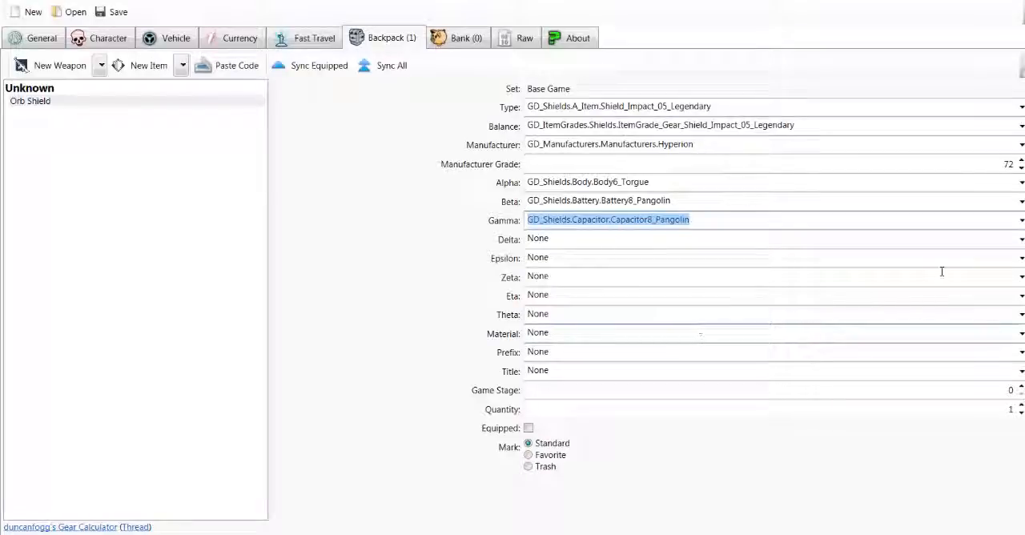
Set Accessory7_Impact_Legendary, Material5_Legendary_Impact and game stage 72 on the Orb Shield.
{"action": "left_click", "coordinate": [1020, 238]}
{"action": "type", "text": "72"}
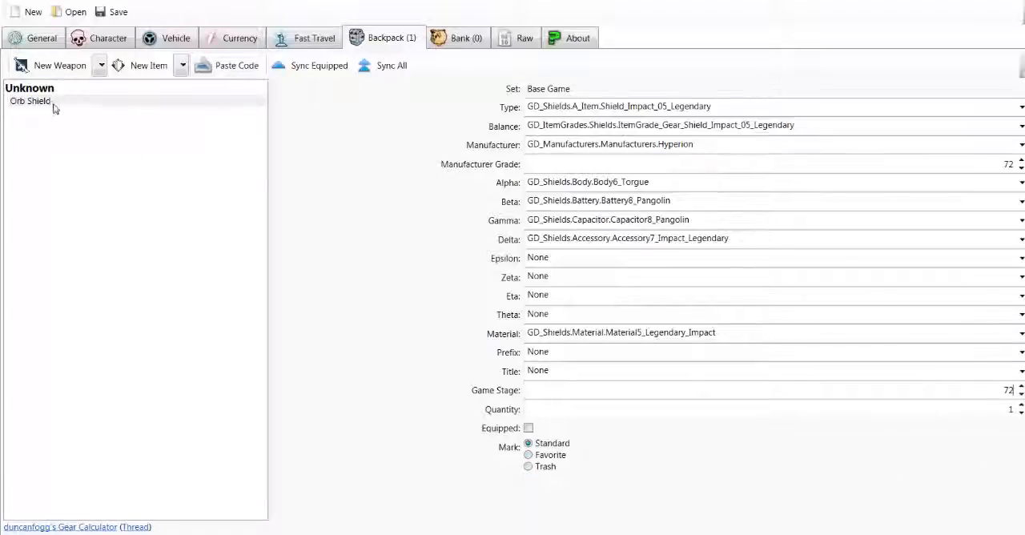
Regroup the Orb Shield under Shield via its context menu, then return to the editor.
{"action": "right_click", "coordinate": [30, 101]}
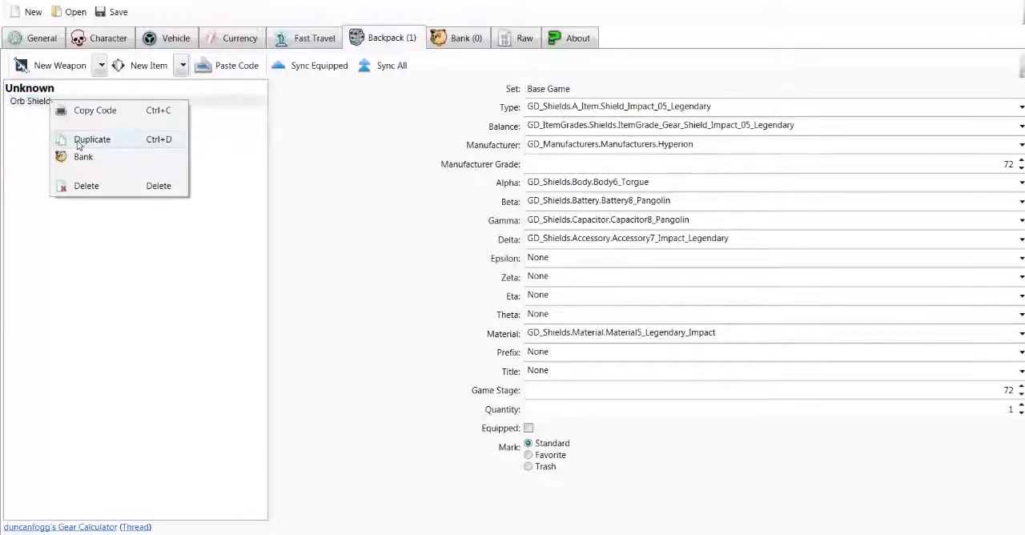
{"action": "left_click", "coordinate": [91, 138]}
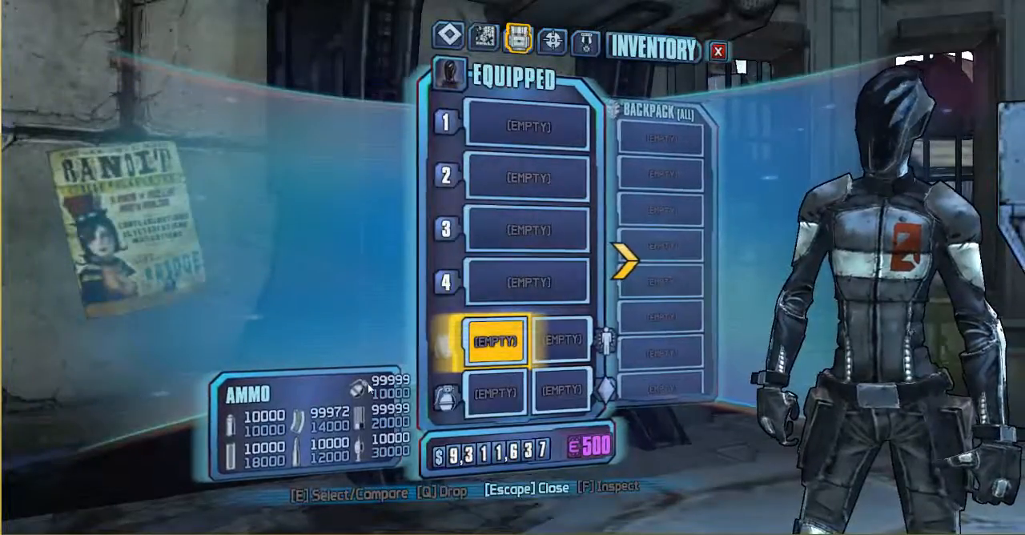
{"action": "key", "text": "Escape"}
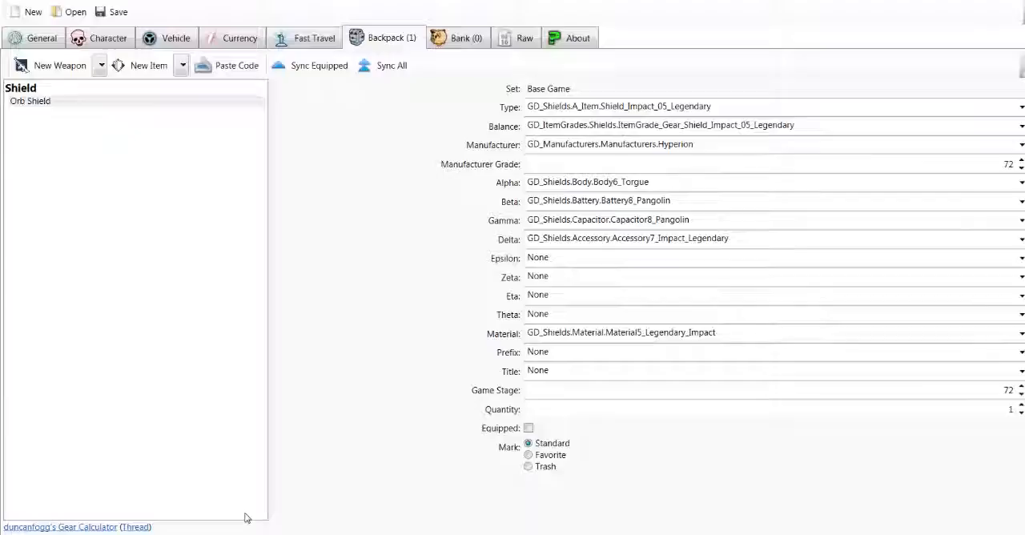
{"action": "mouse_move", "coordinate": [246, 522]}
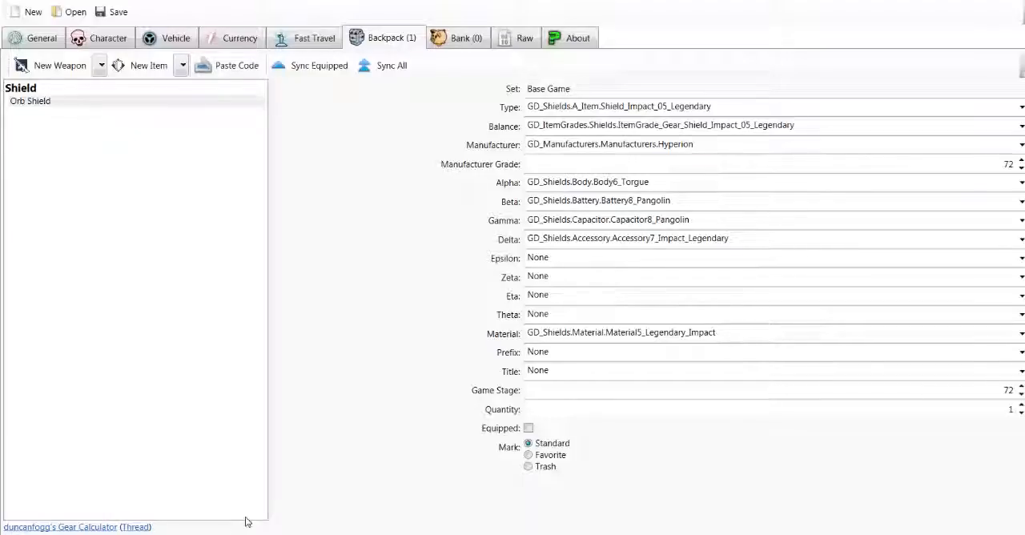
{"action": "mouse_move", "coordinate": [69, 123]}
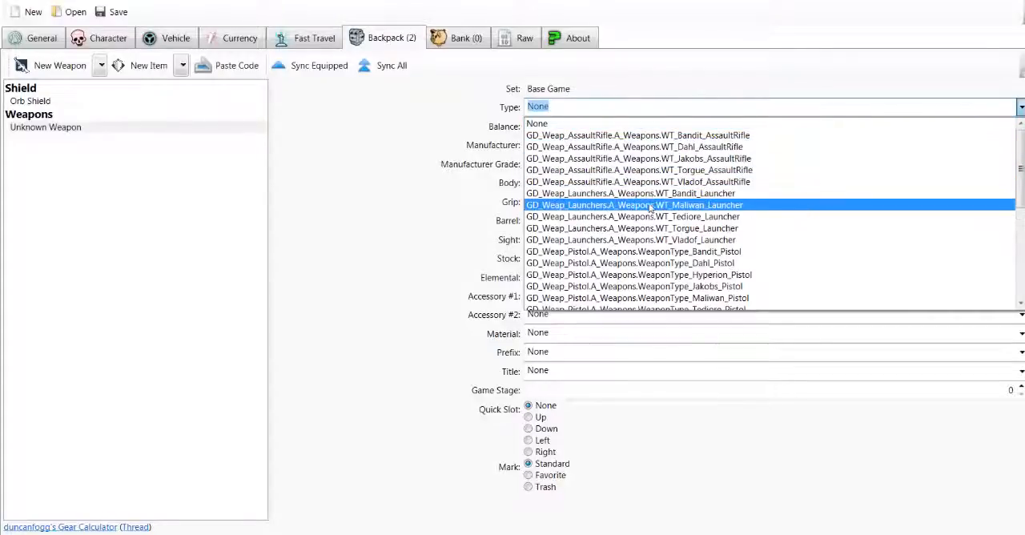
Add a new weapon typed WT_Maliwan_Launcher, aiming for the Norfleet balance.
{"action": "left_click", "coordinate": [634, 205]}
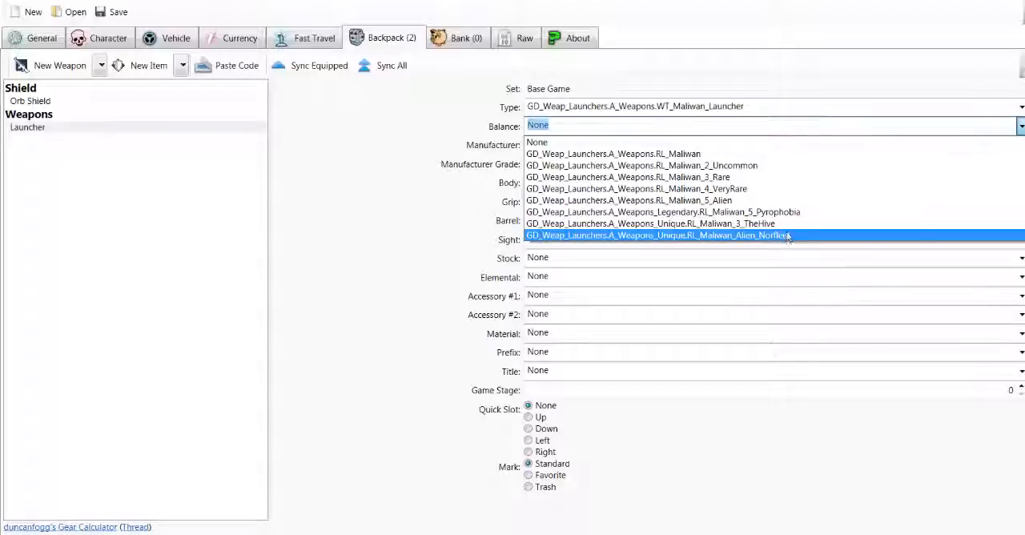
{"action": "mouse_move", "coordinate": [787, 242]}
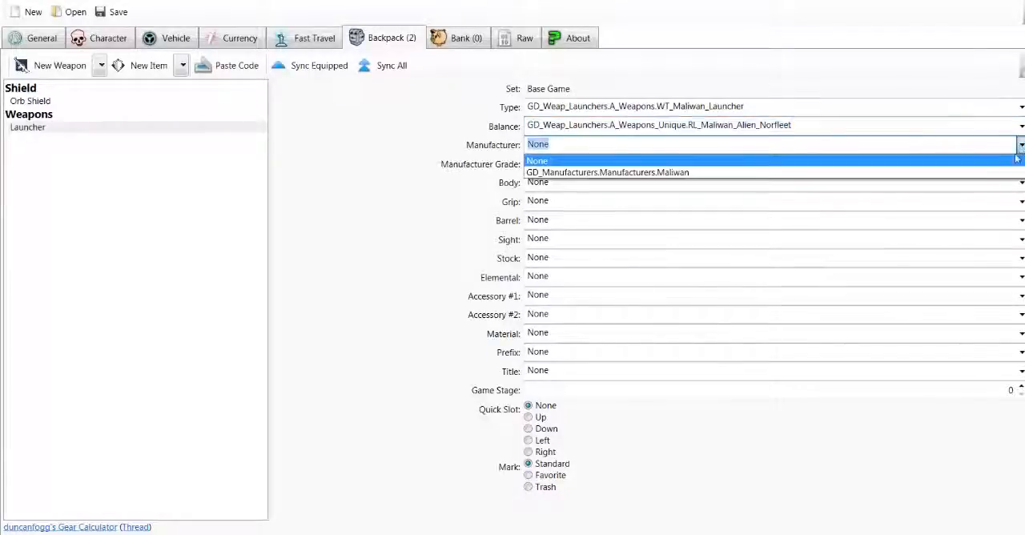
Give the launcher Maliwan manufacturer and grip, the Norfleet barrel, and a material.
{"action": "left_click", "coordinate": [607, 172]}
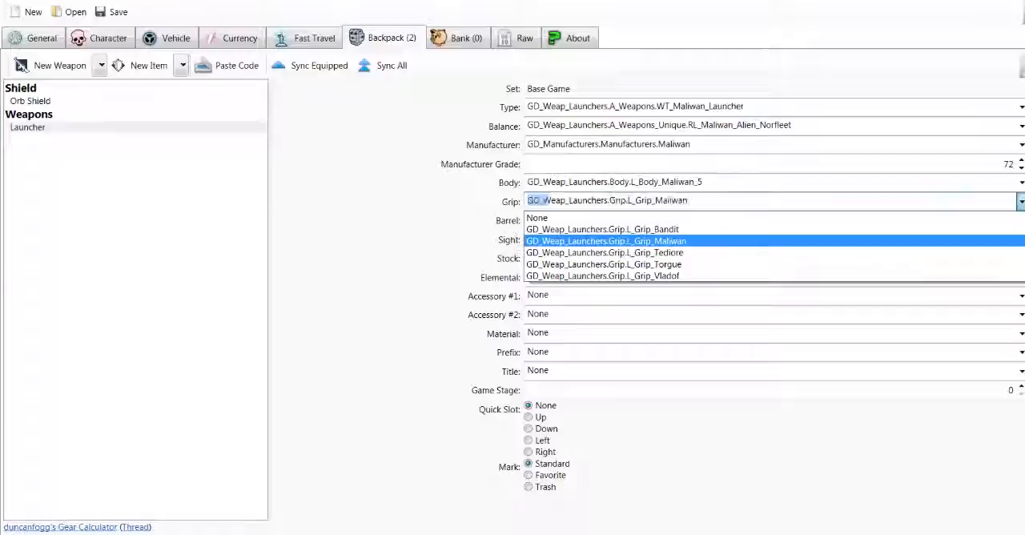
{"action": "left_click", "coordinate": [1019, 220]}
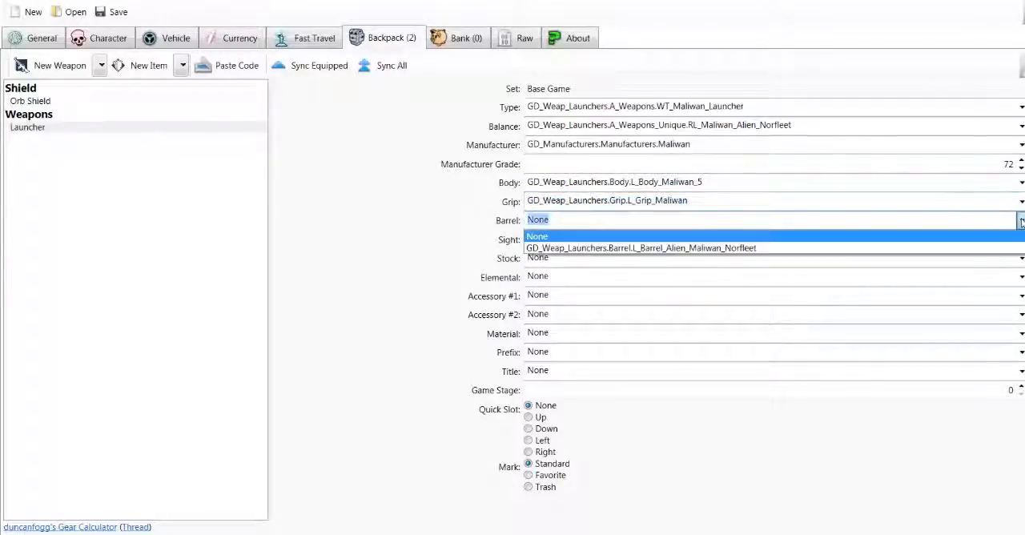
{"action": "left_click", "coordinate": [640, 247]}
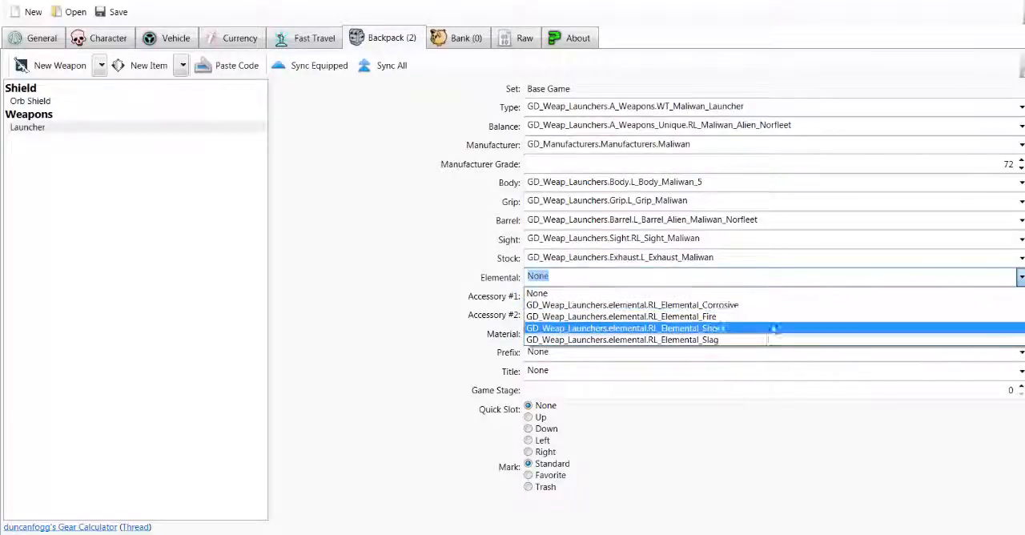
{"action": "mouse_move", "coordinate": [776, 331]}
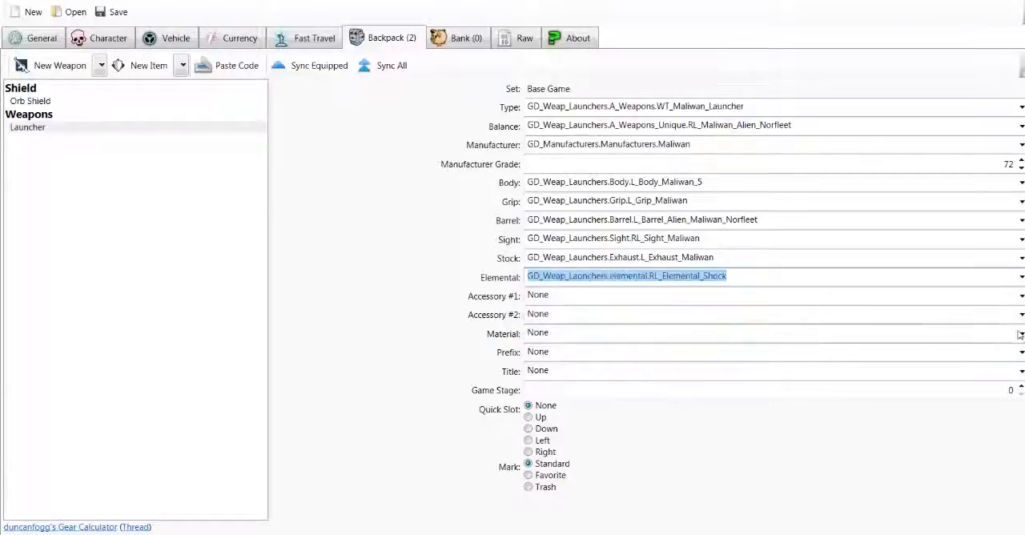
{"action": "left_click", "coordinate": [1020, 295]}
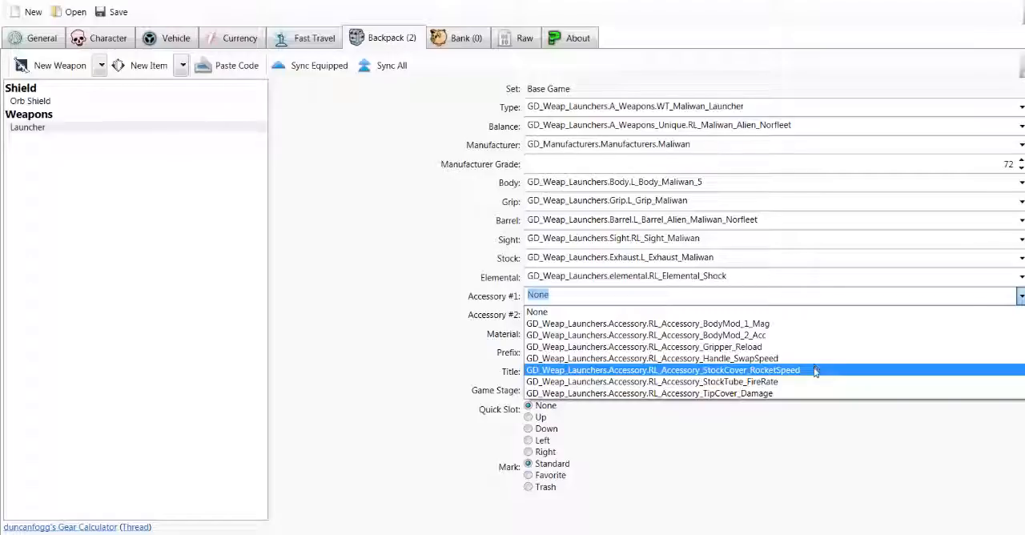
Add StockCover_RocketSpeed and Mat_Maliwan_3_Norfleet to the launcher, then duplicate it.
{"action": "left_click", "coordinate": [662, 369]}
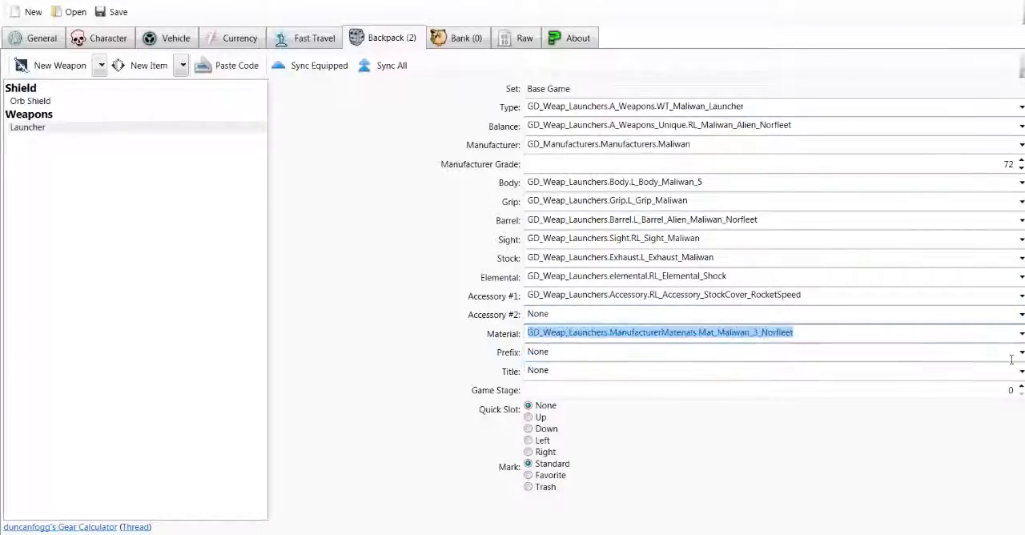
{"action": "left_click", "coordinate": [1020, 351]}
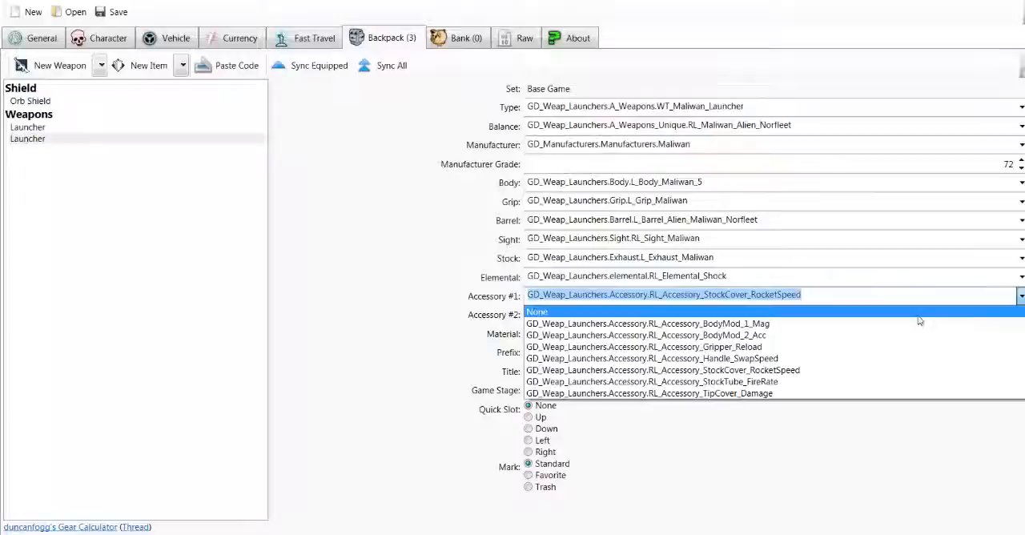
Set the second launcher's Accessory #1 to None and select its backpack entry.
{"action": "left_click", "coordinate": [536, 311]}
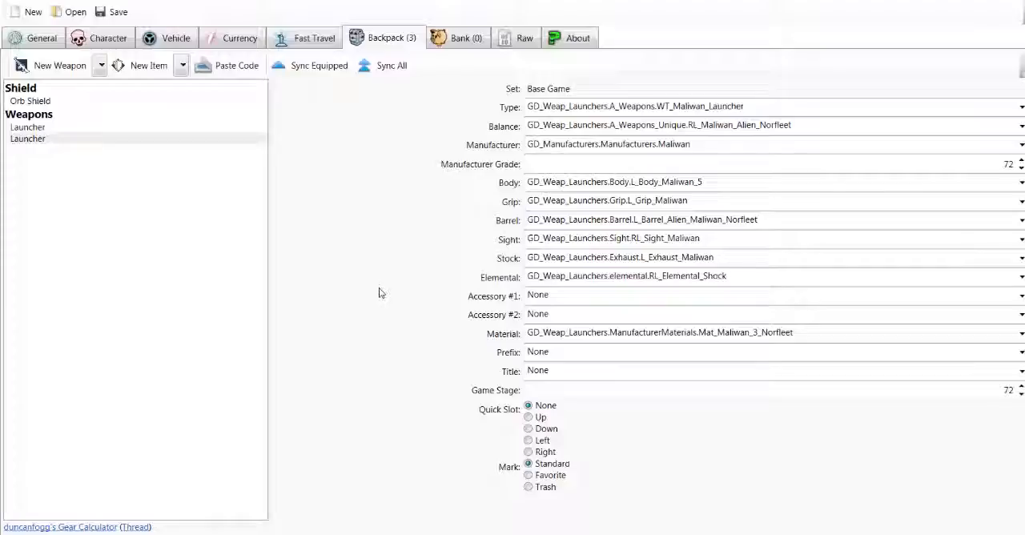
{"action": "right_click", "coordinate": [28, 138]}
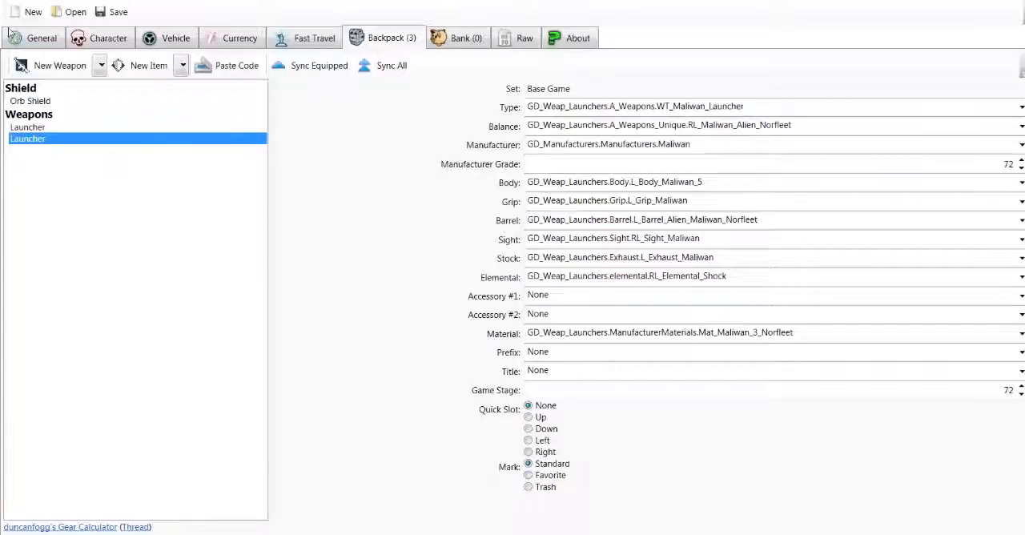
{"action": "mouse_move", "coordinate": [122, 116]}
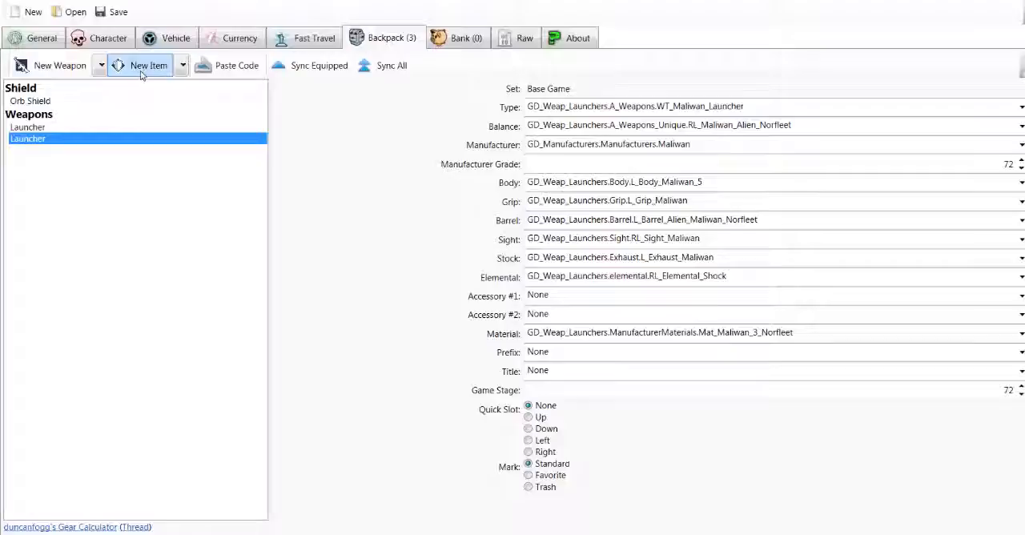
Add a new weapon as a Hyperion shotgun with Conference Call balance.
{"action": "left_click", "coordinate": [50, 65]}
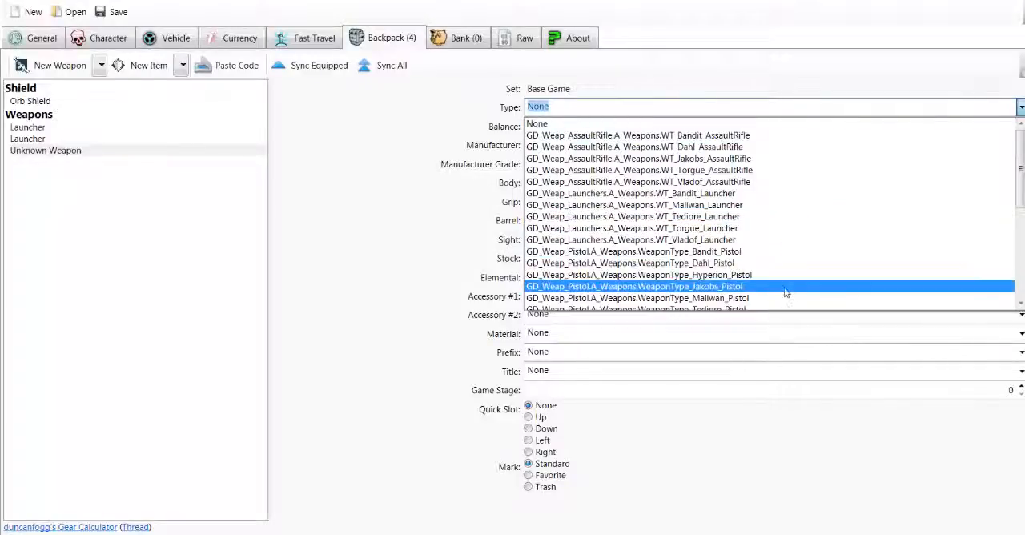
{"action": "scroll", "scroll_direction": "down", "scroll_amount": 3}
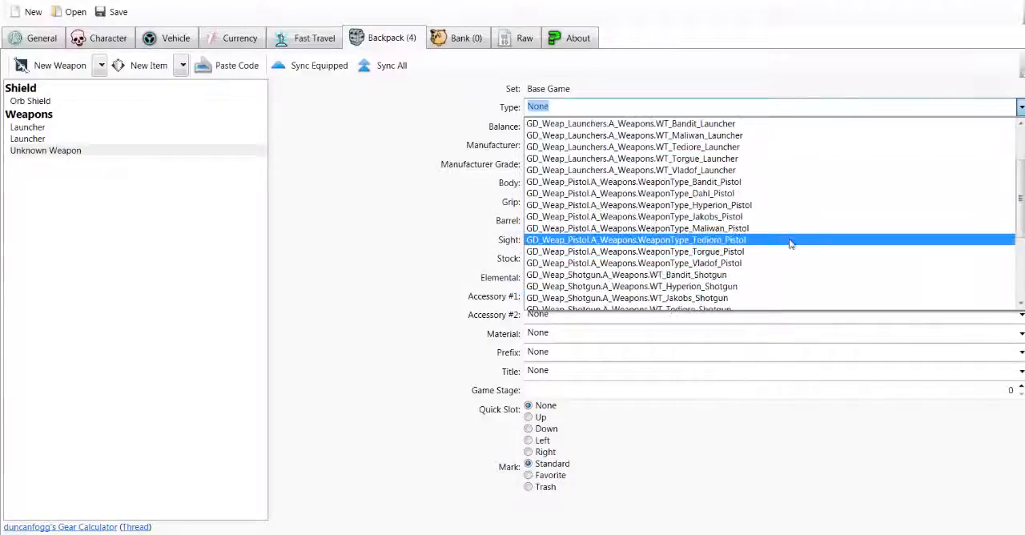
{"action": "left_click", "coordinate": [632, 286]}
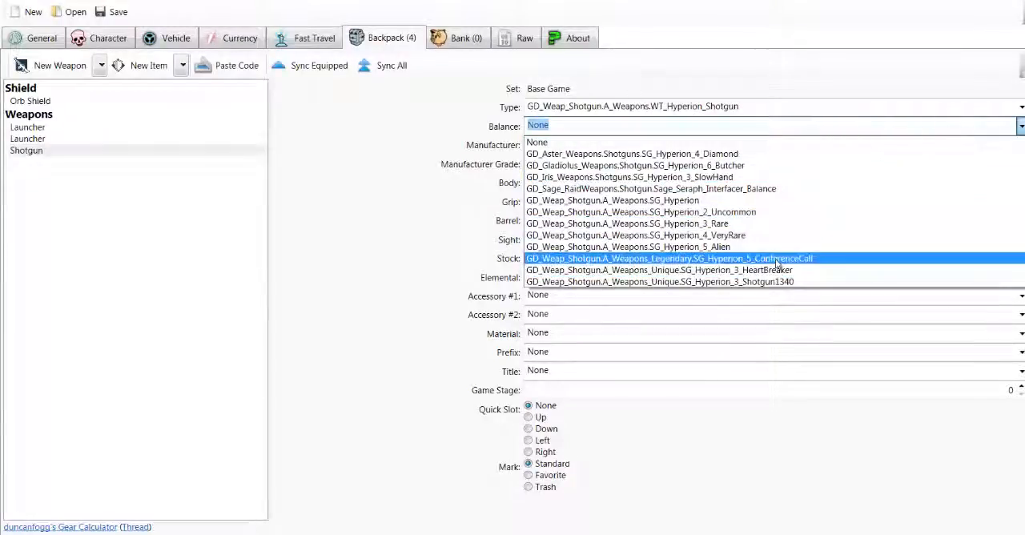
{"action": "left_click", "coordinate": [667, 258]}
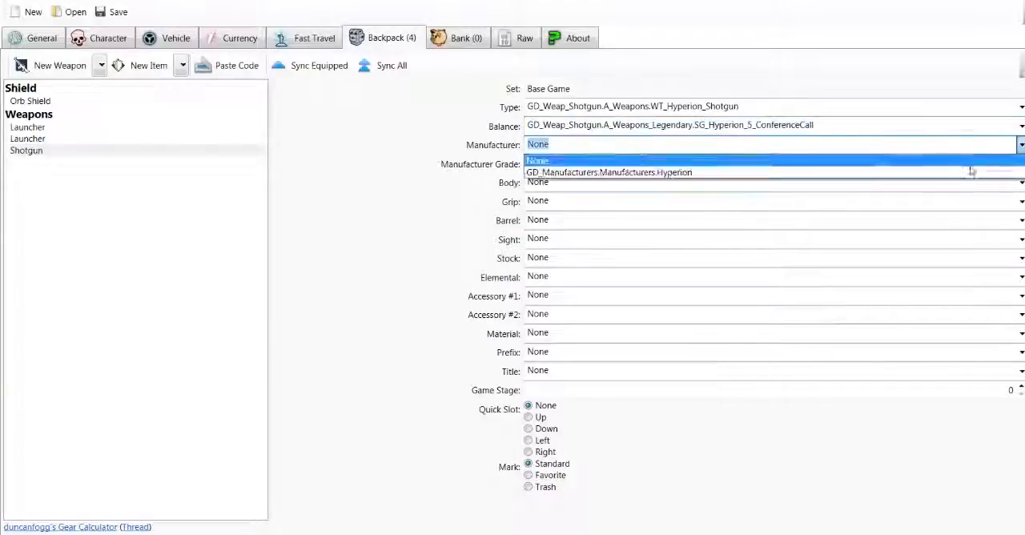
Give the shotgun Hyperion manufacturer, body and sight, fire element, and Bayonet_2 accessory.
{"action": "left_click", "coordinate": [608, 172]}
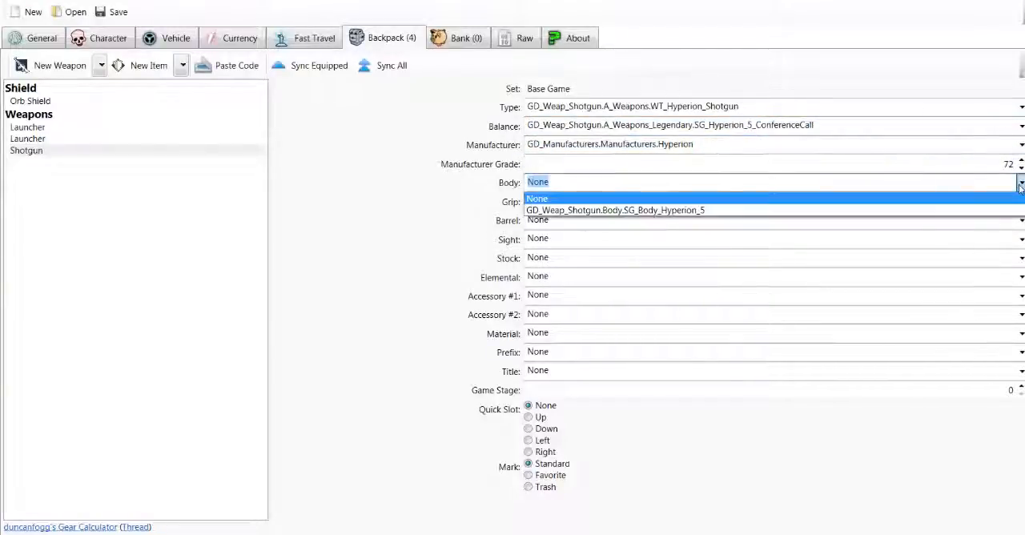
{"action": "left_click", "coordinate": [614, 210]}
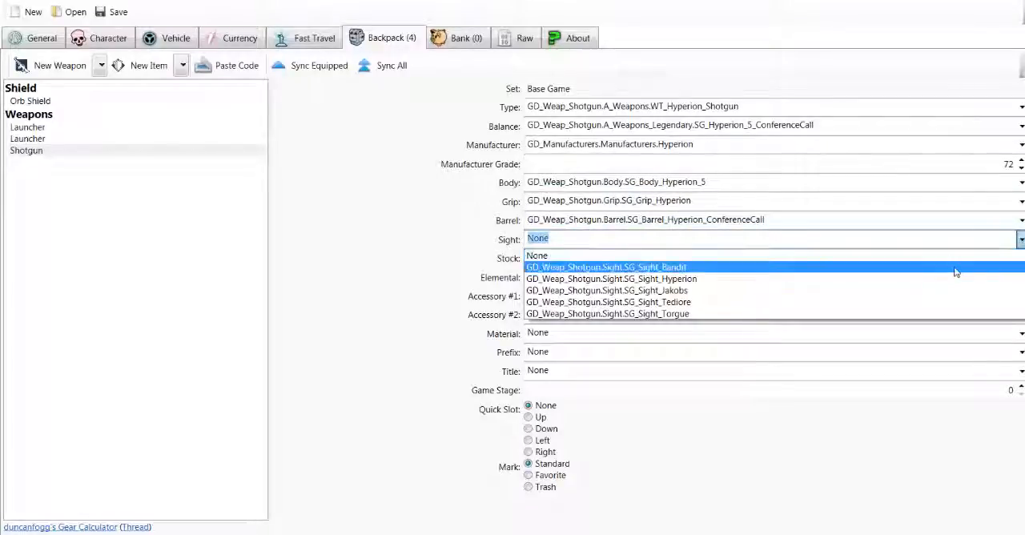
{"action": "left_click", "coordinate": [610, 278]}
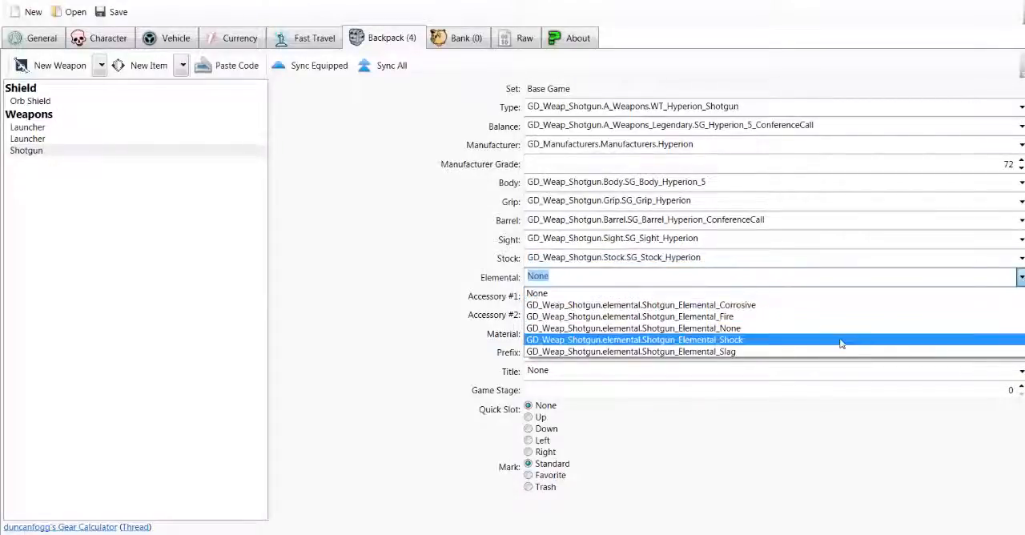
{"action": "mouse_move", "coordinate": [764, 339]}
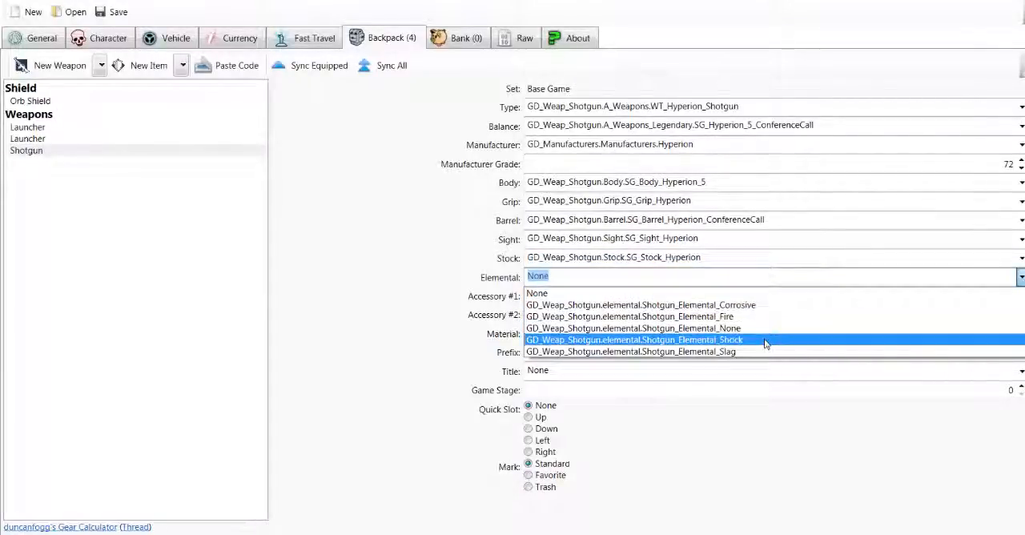
{"action": "left_click", "coordinate": [629, 315]}
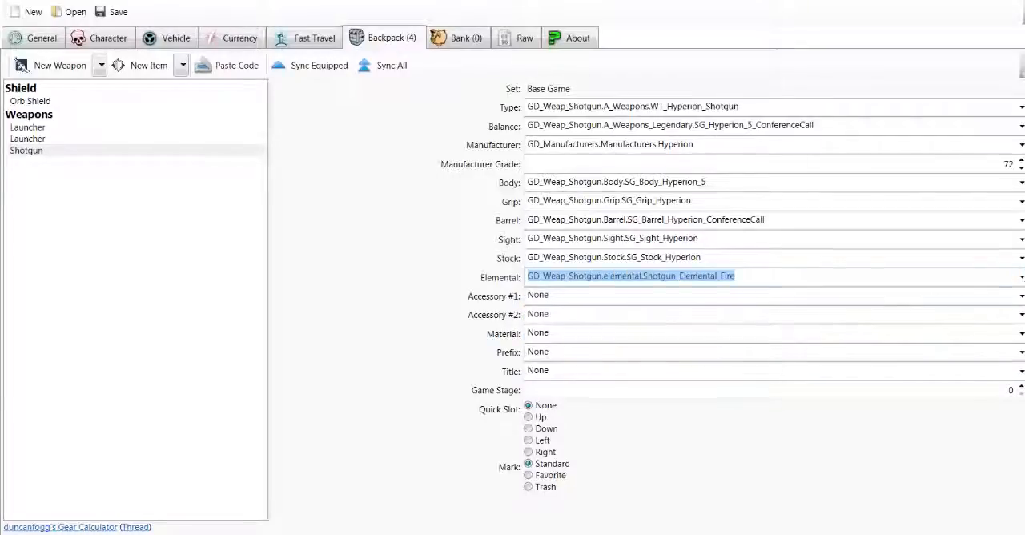
{"action": "left_click", "coordinate": [1019, 295]}
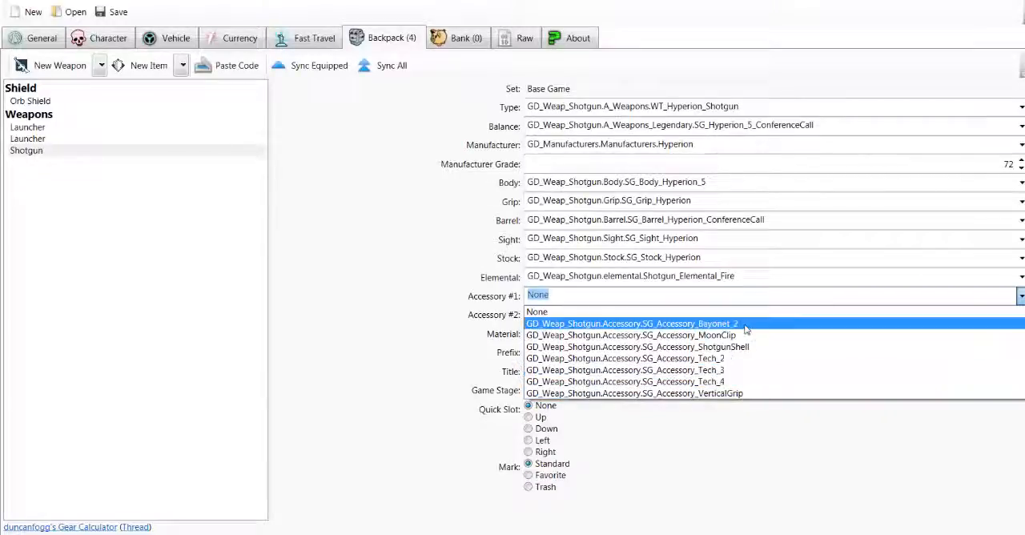
{"action": "left_click", "coordinate": [631, 323]}
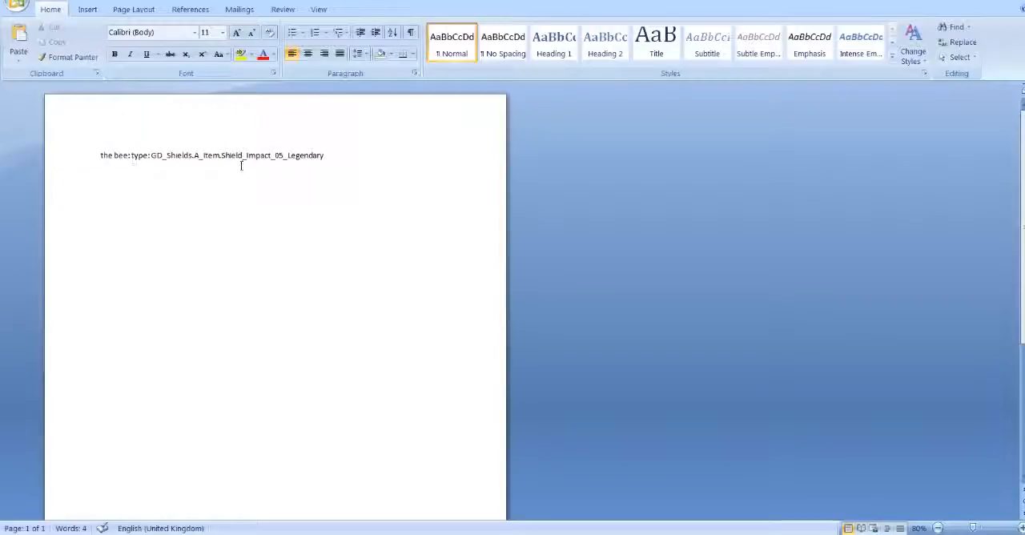
Copy The Bee's shield type from the Word notes and start saving the save file.
{"action": "key", "text": "enter"}
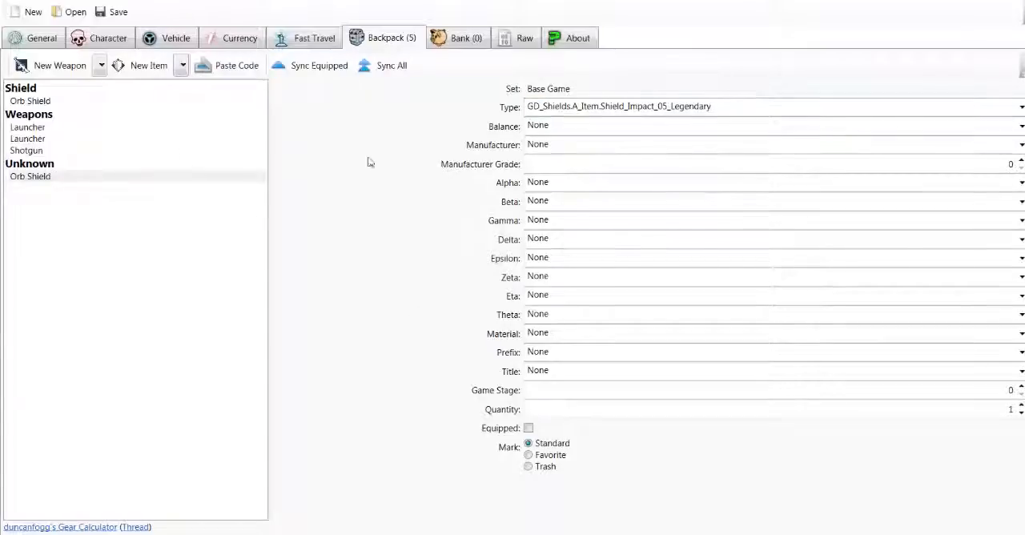
{"action": "mouse_move", "coordinate": [31, 203]}
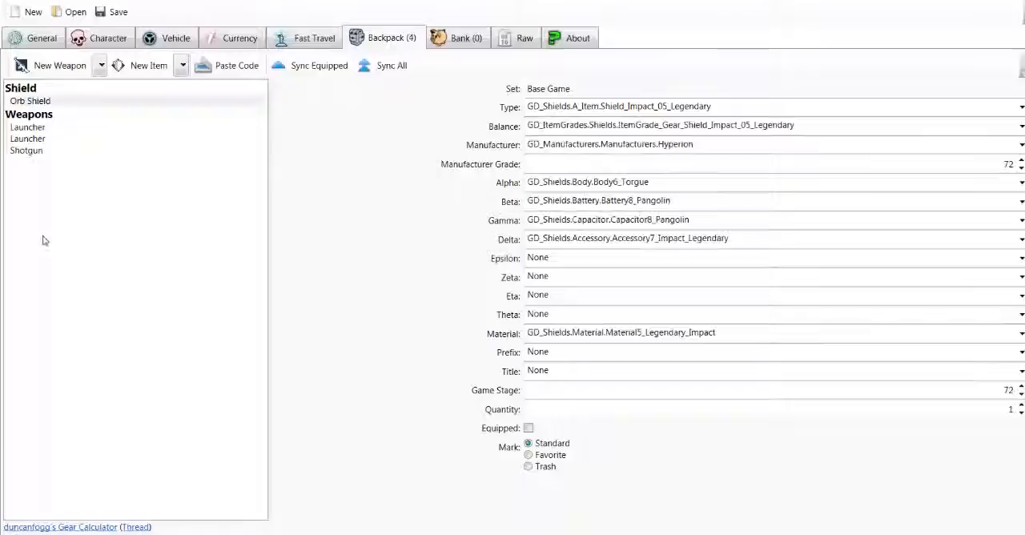
{"action": "left_click", "coordinate": [118, 12]}
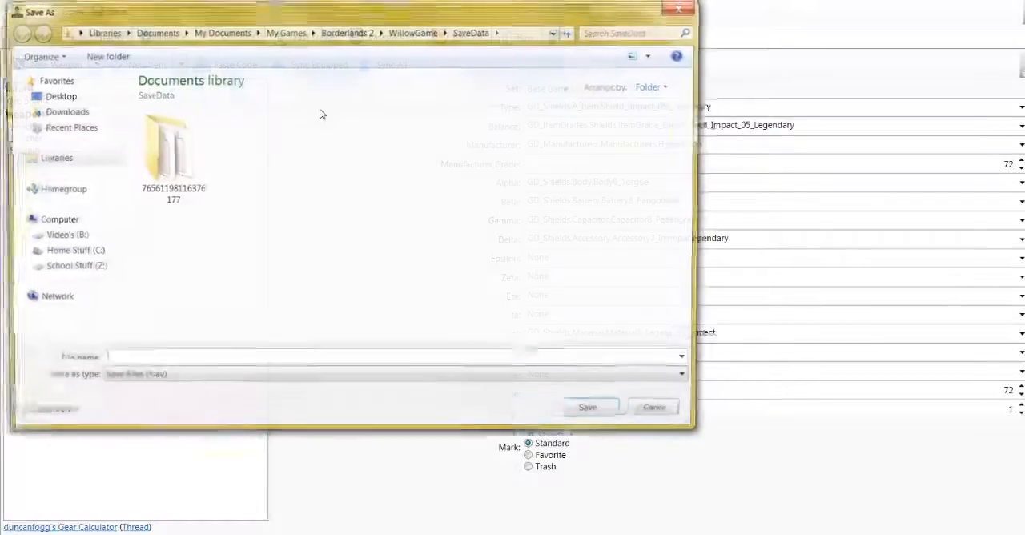
Overwrite Save0128.sav in the game's save folder with the edited save.
{"action": "double_click", "coordinate": [168, 148]}
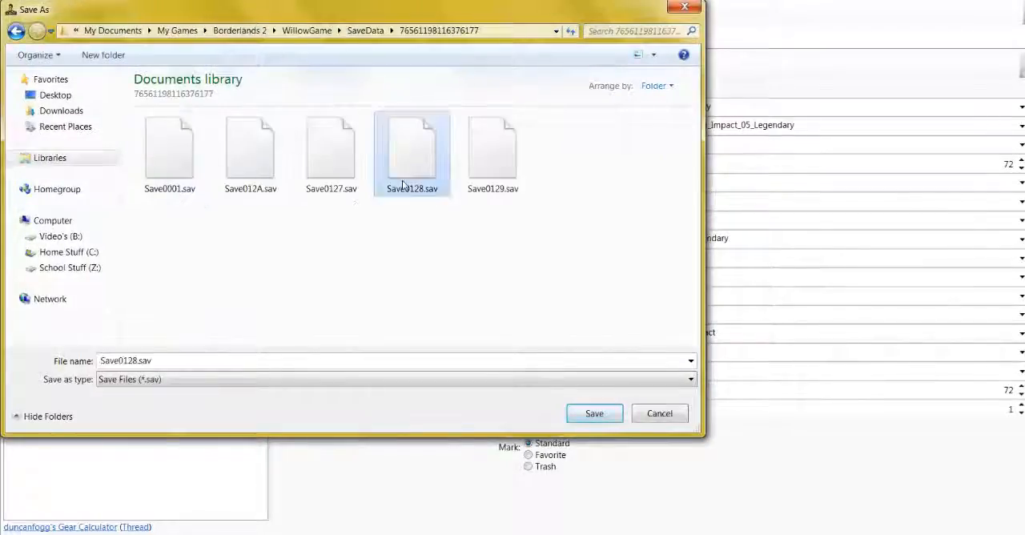
{"action": "left_click", "coordinate": [594, 413]}
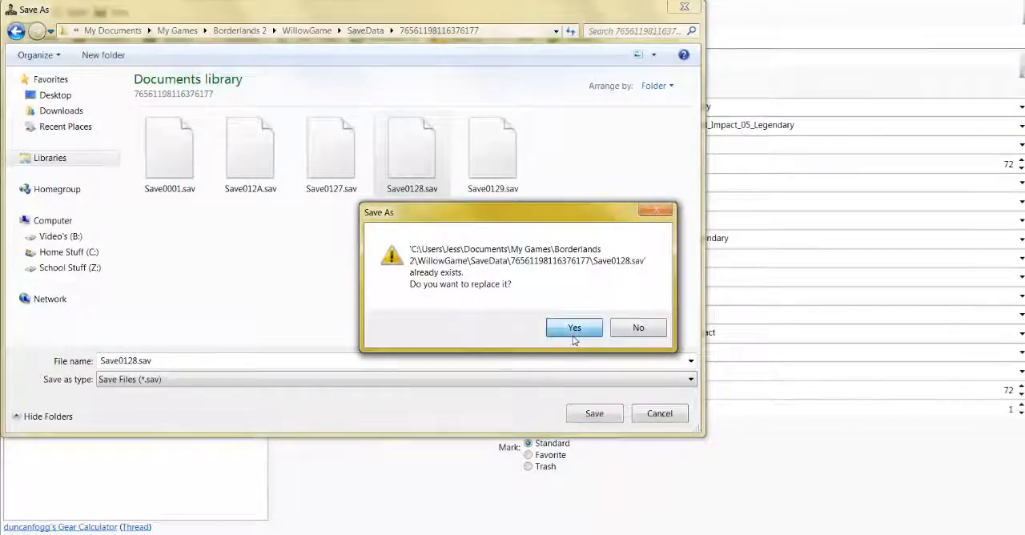
{"action": "left_click", "coordinate": [574, 327]}
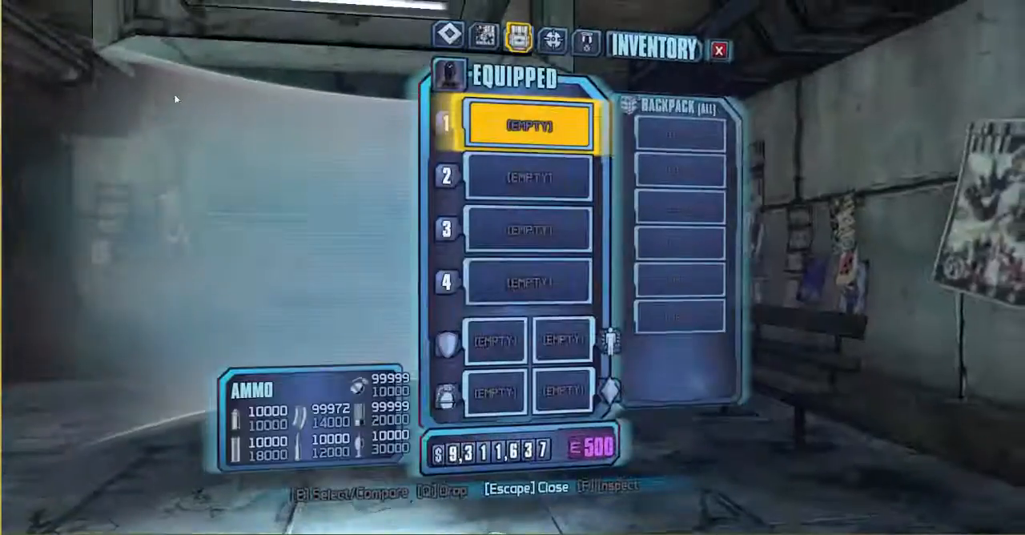
Save and quit to the main menu, continue the edited save, and check the inventory.
{"action": "key", "text": "Escape"}
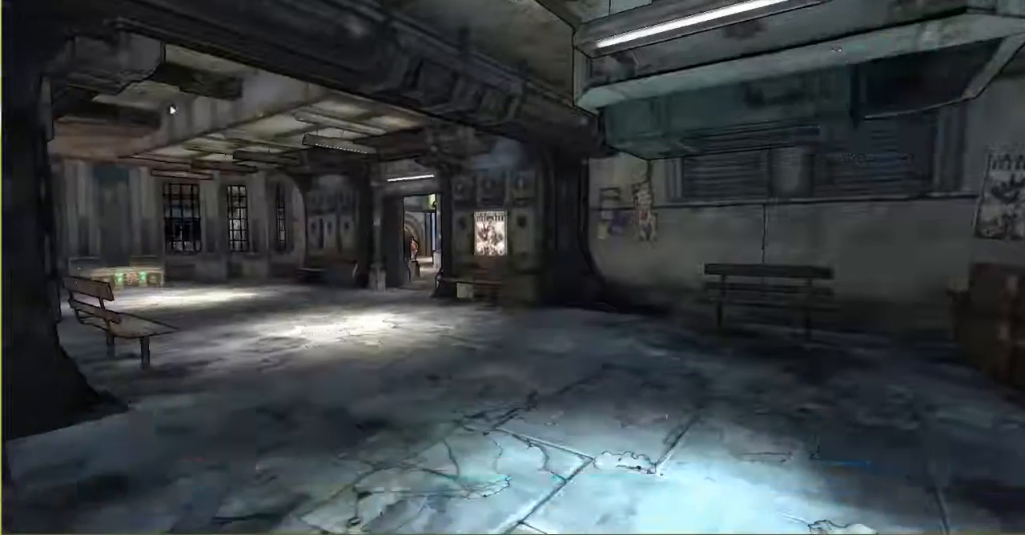
{"action": "left_click", "coordinate": [134, 197]}
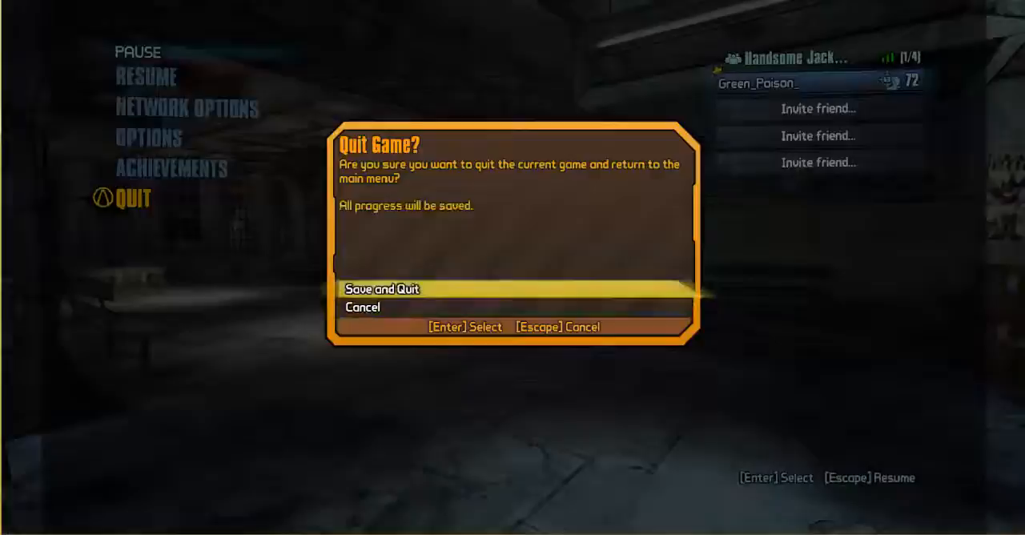
{"action": "left_click", "coordinate": [381, 288]}
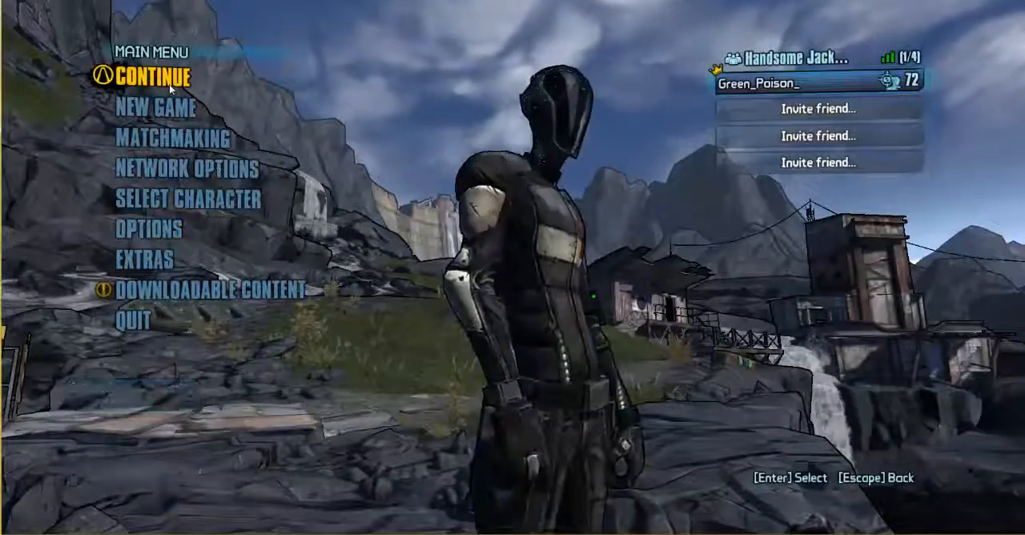
{"action": "left_click", "coordinate": [160, 78]}
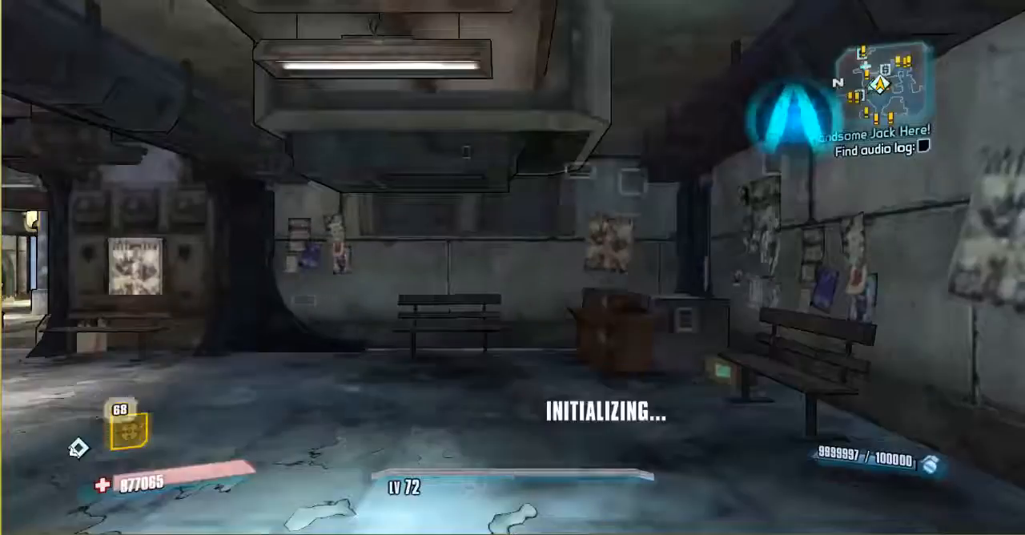
{"action": "key", "text": "I"}
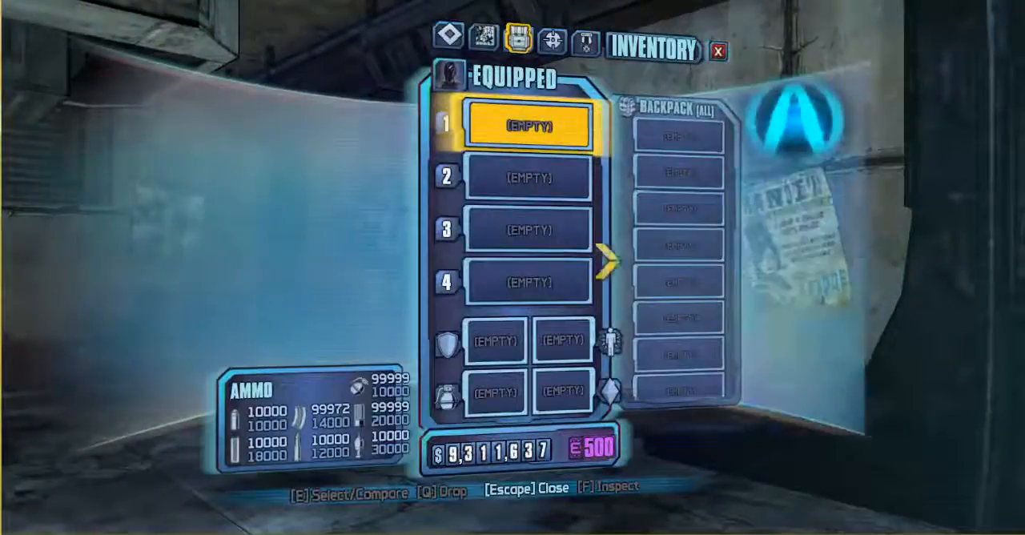
Save and quit again, reload the playthrough, and recheck the still-empty inventory.
{"action": "key", "text": "Escape"}
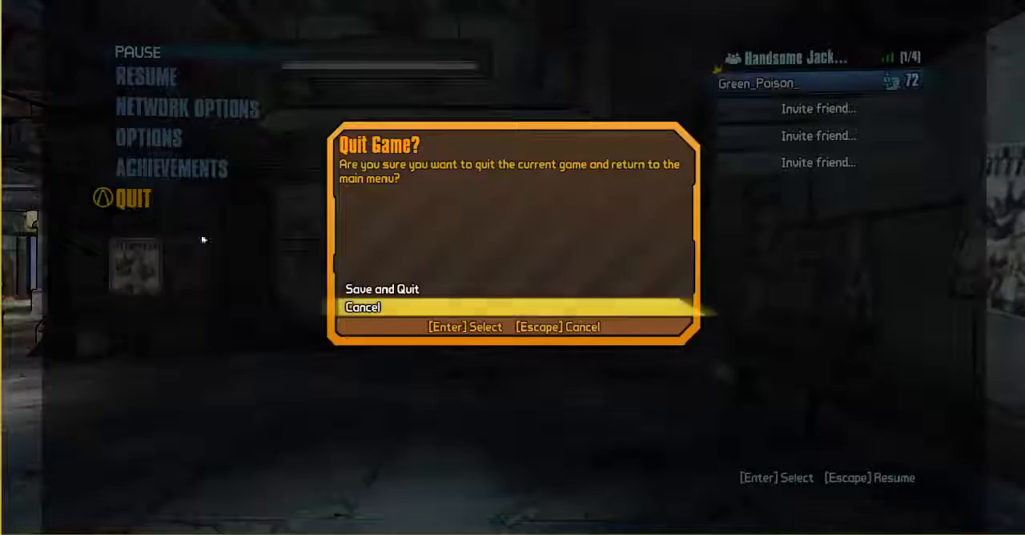
{"action": "left_click", "coordinate": [382, 288]}
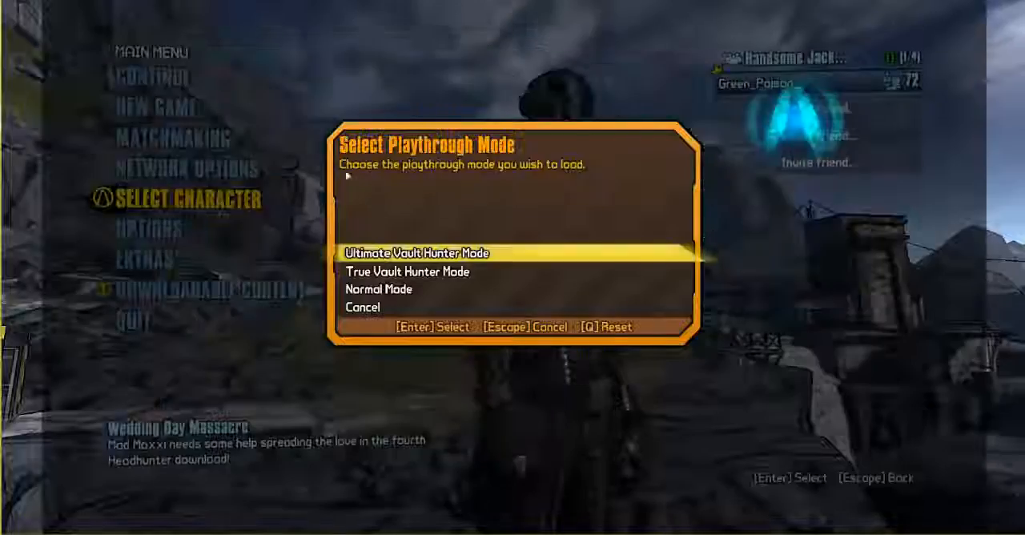
{"action": "key", "text": "Escape"}
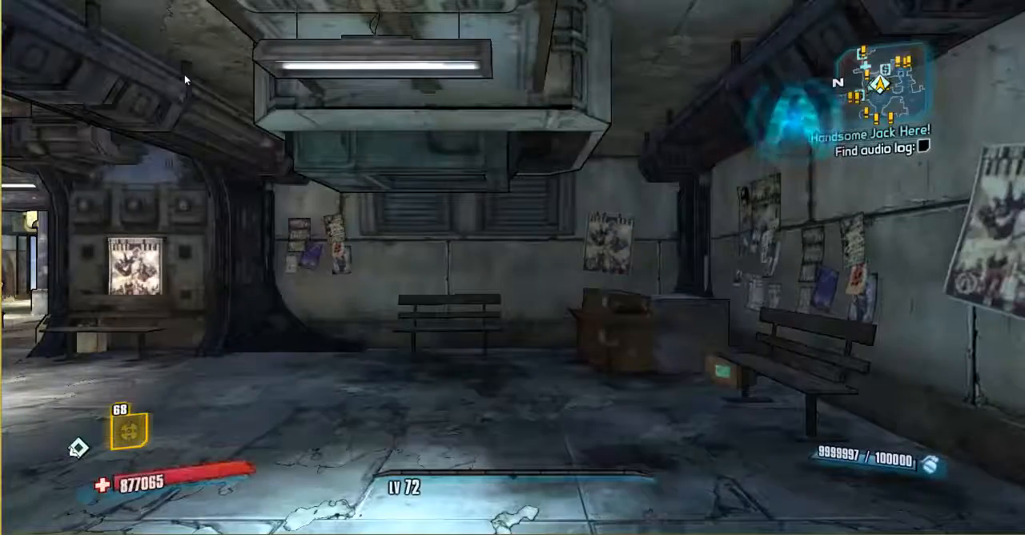
{"action": "key", "text": "i"}
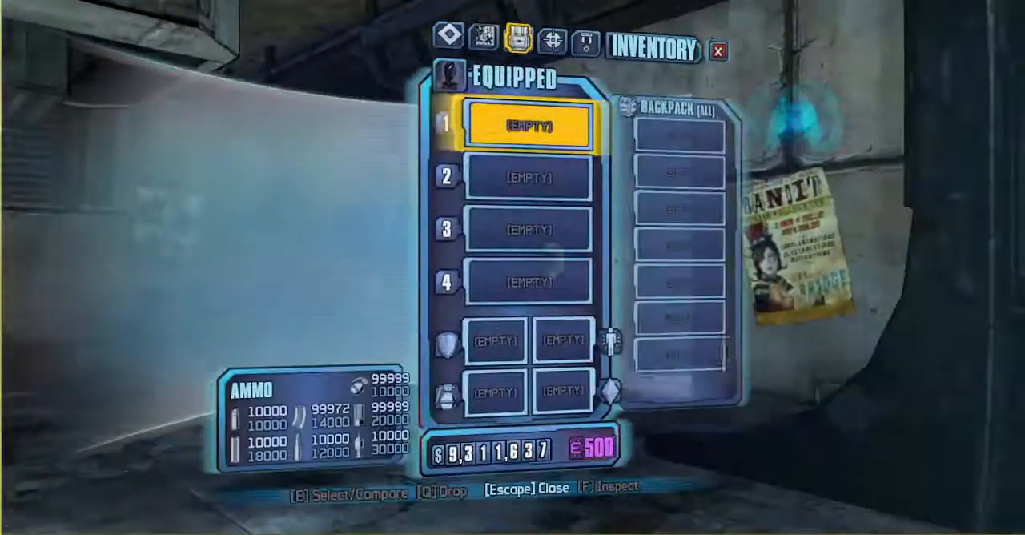
{"action": "key", "text": "Escape"}
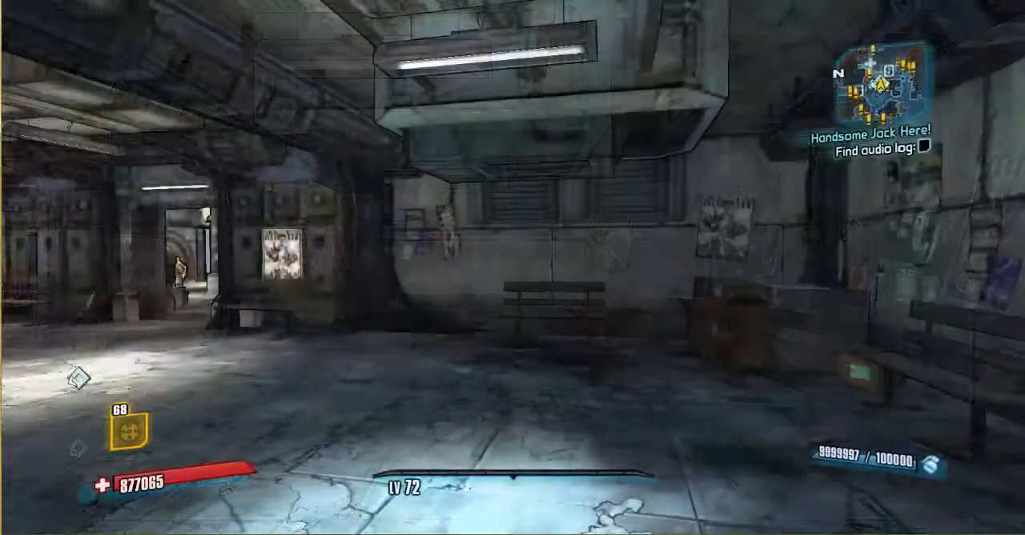
{"action": "mouse_move", "coordinate": [512, 267]}
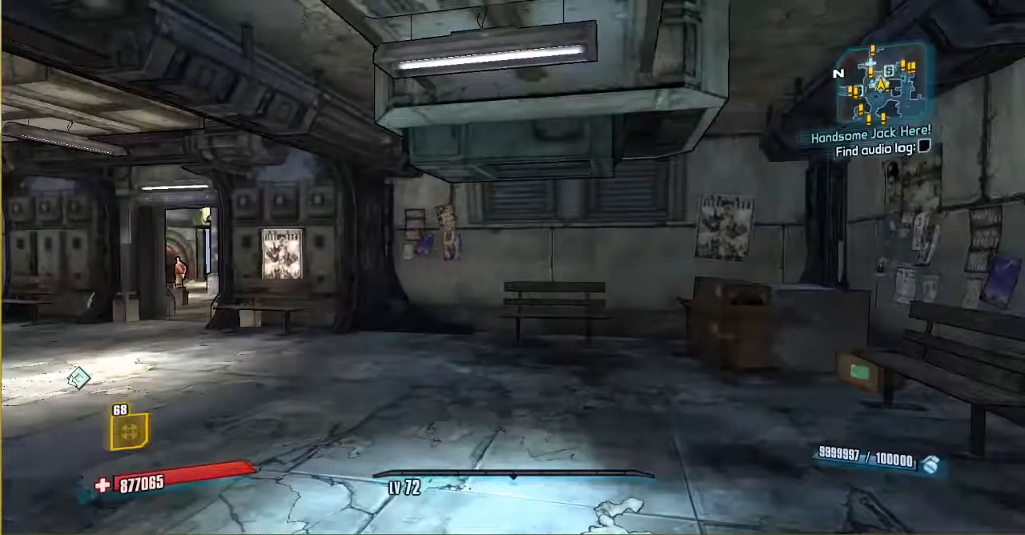
Equip the Norfleet launchers from the backpack and inspect The Bee shield's stats.
{"action": "key", "text": "i"}
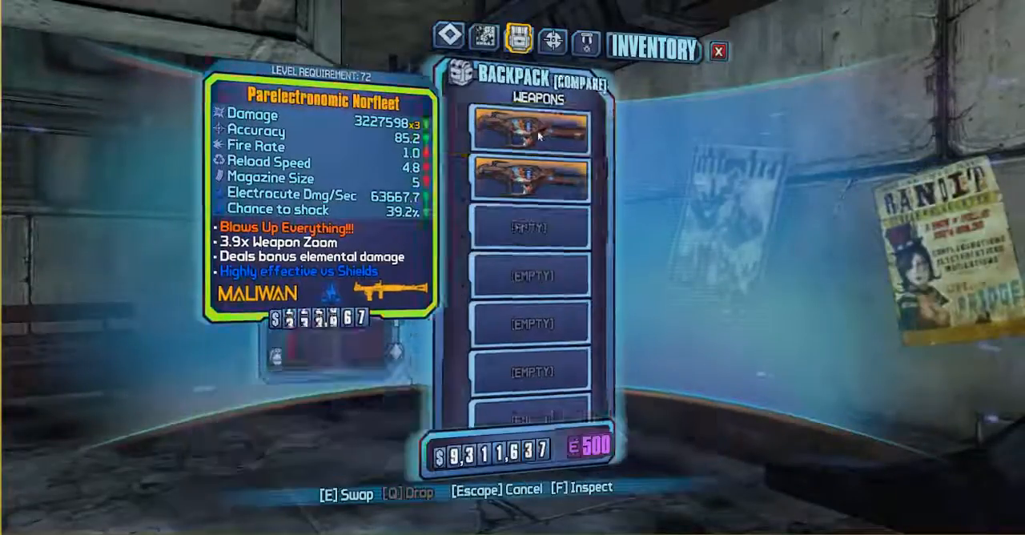
{"action": "key", "text": "e"}
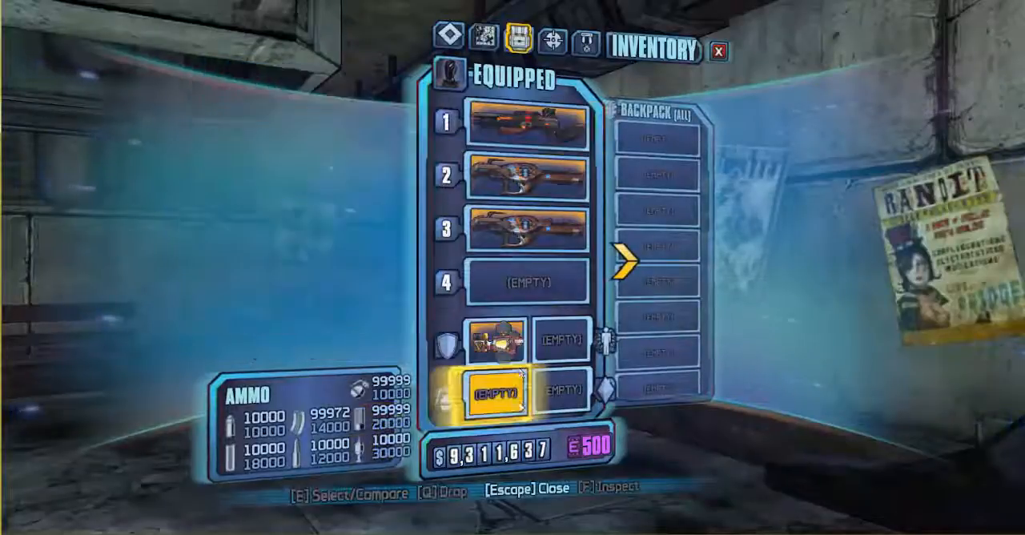
{"action": "left_click", "coordinate": [492, 340]}
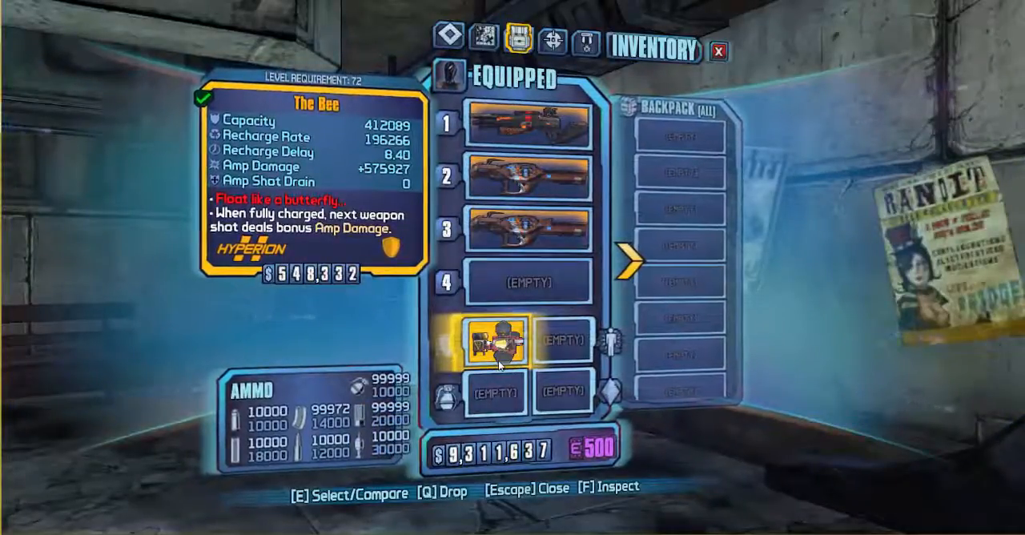
{"action": "key", "text": "Escape"}
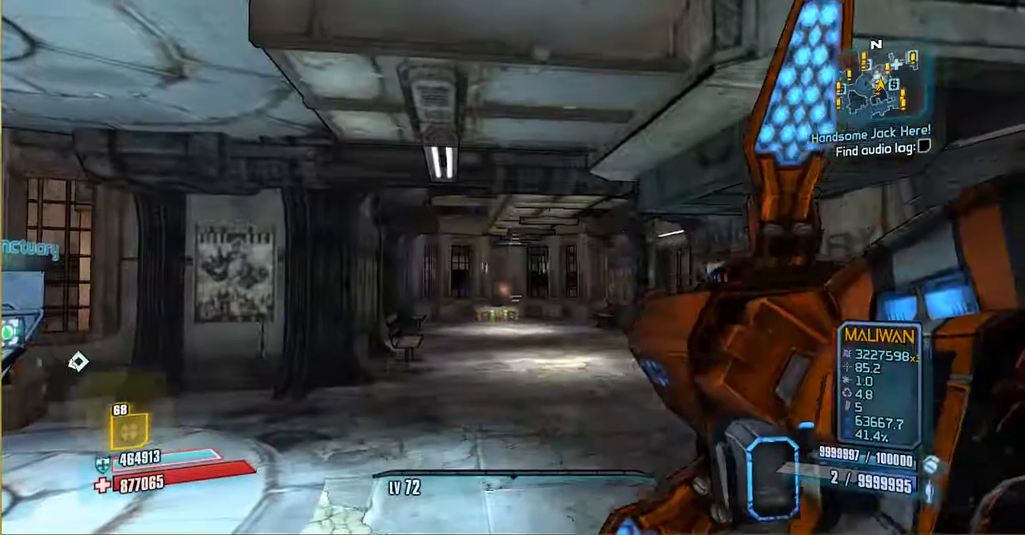
Test-fire the equipped Norfleet launcher twice around Sanctuary.
{"action": "left_click", "coordinate": [512, 267]}
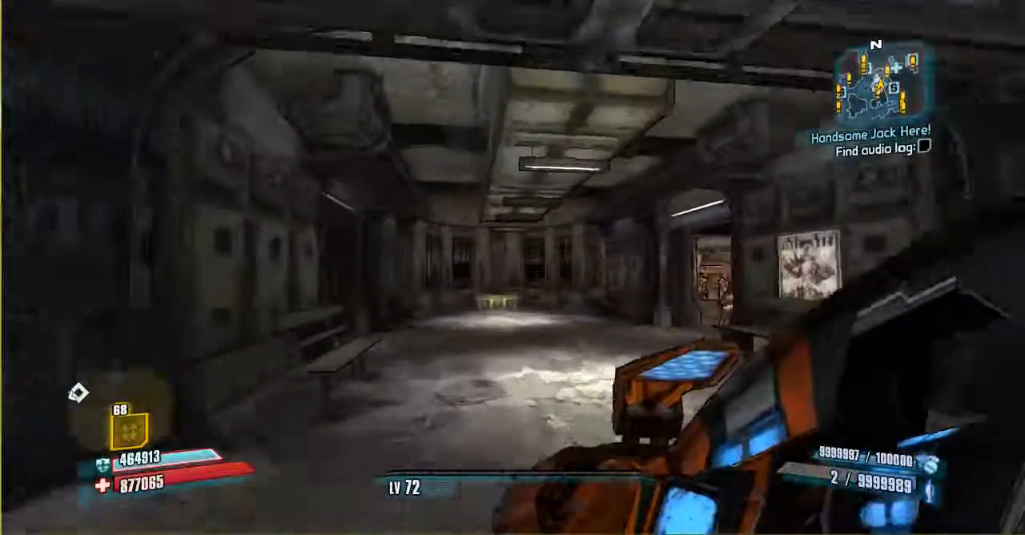
{"action": "mouse_move", "coordinate": [512, 268]}
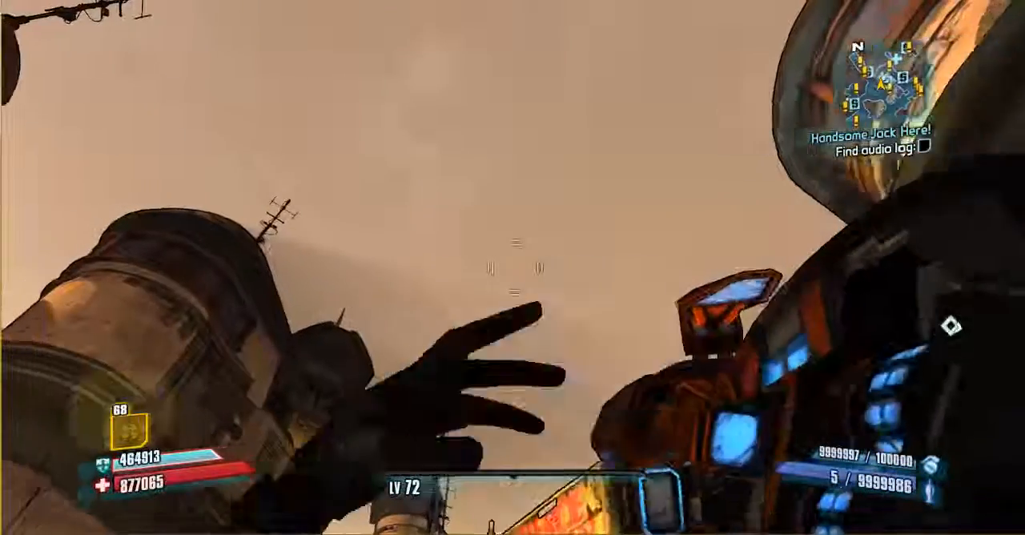
{"action": "left_click", "coordinate": [512, 268]}
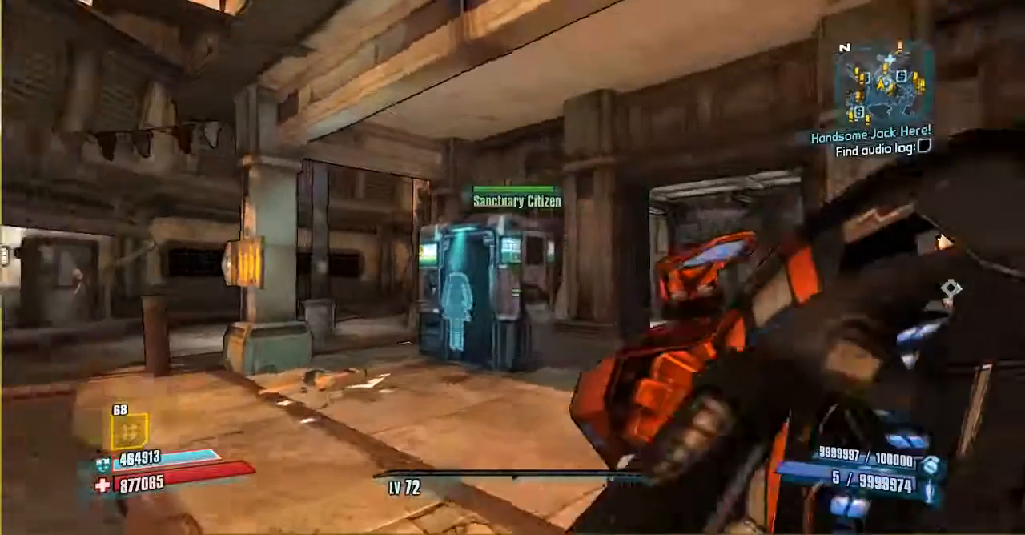
{"action": "mouse_move", "coordinate": [513, 267]}
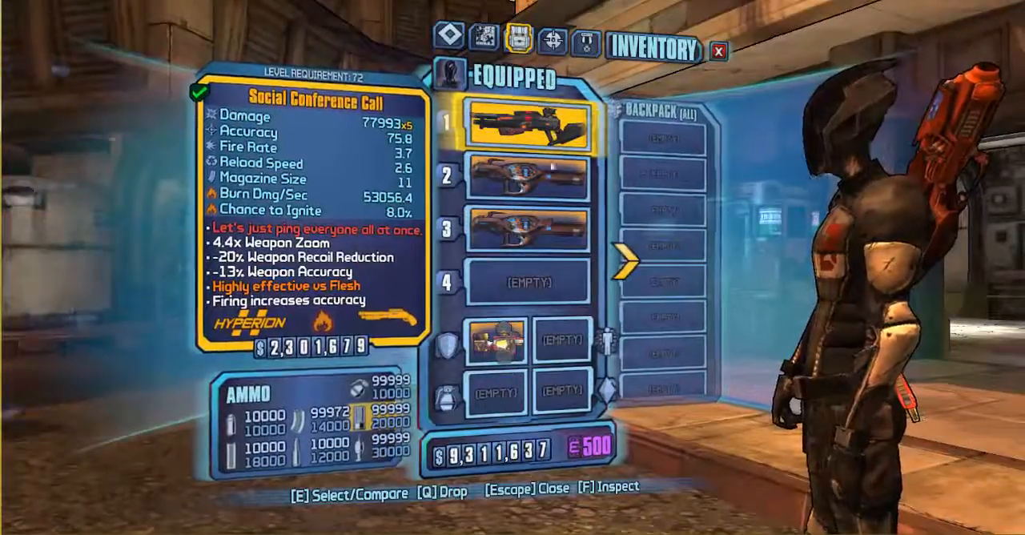
{"action": "left_click", "coordinate": [526, 173]}
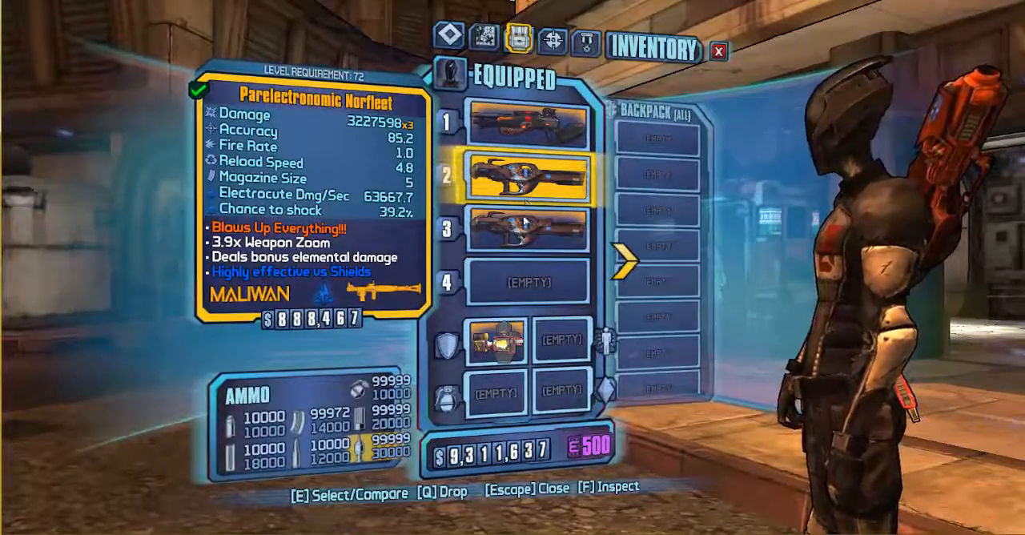
{"action": "left_click", "coordinate": [527, 230]}
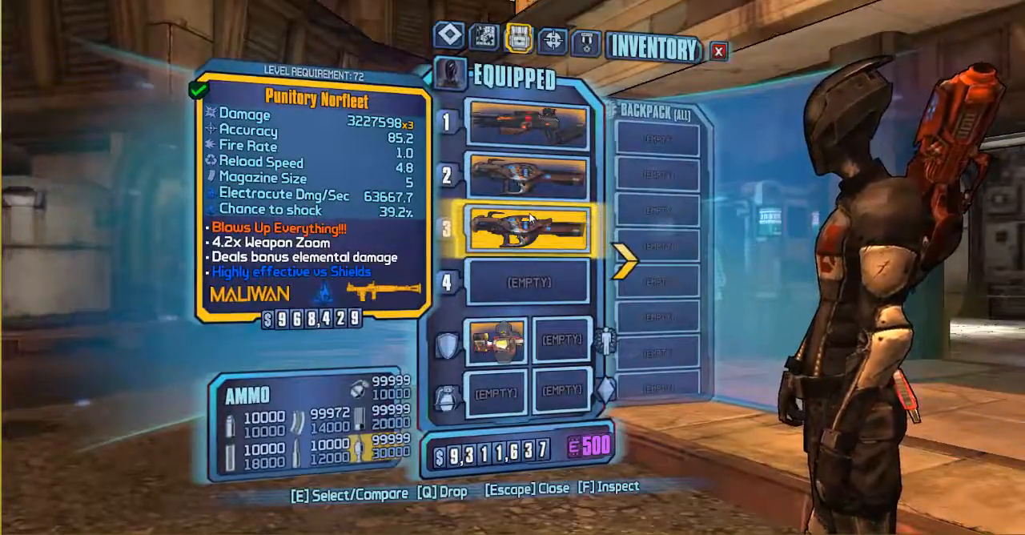
{"action": "left_click", "coordinate": [526, 124]}
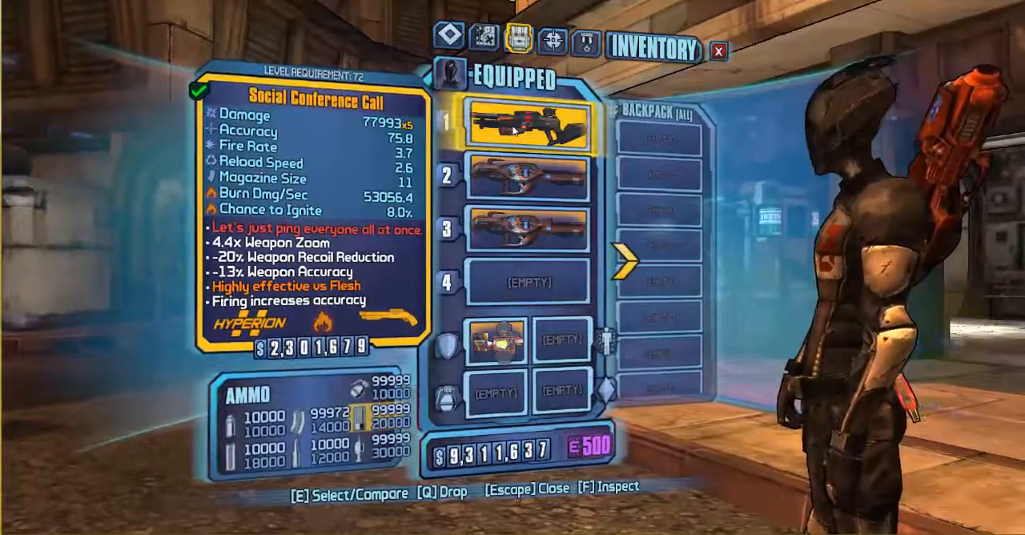
{"action": "left_click", "coordinate": [492, 340]}
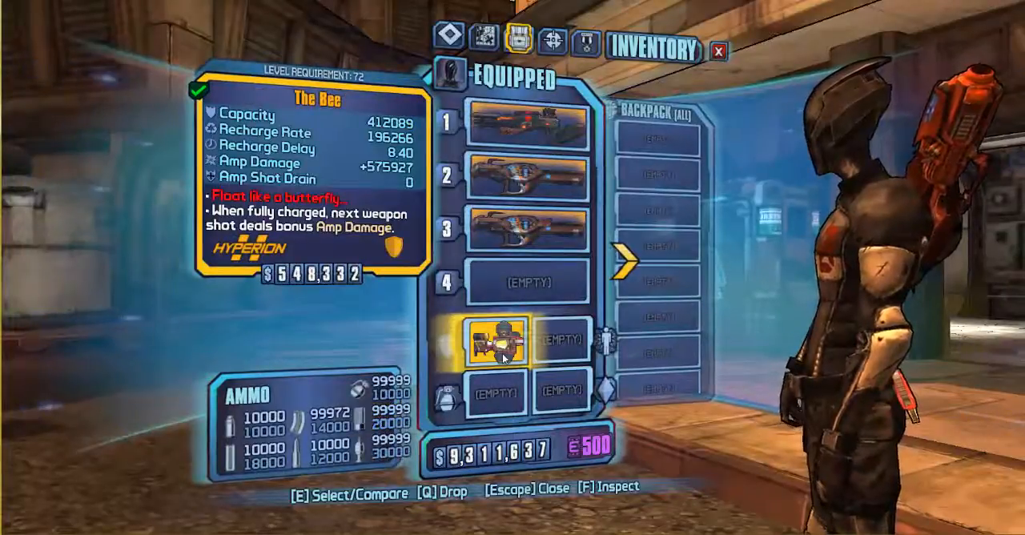